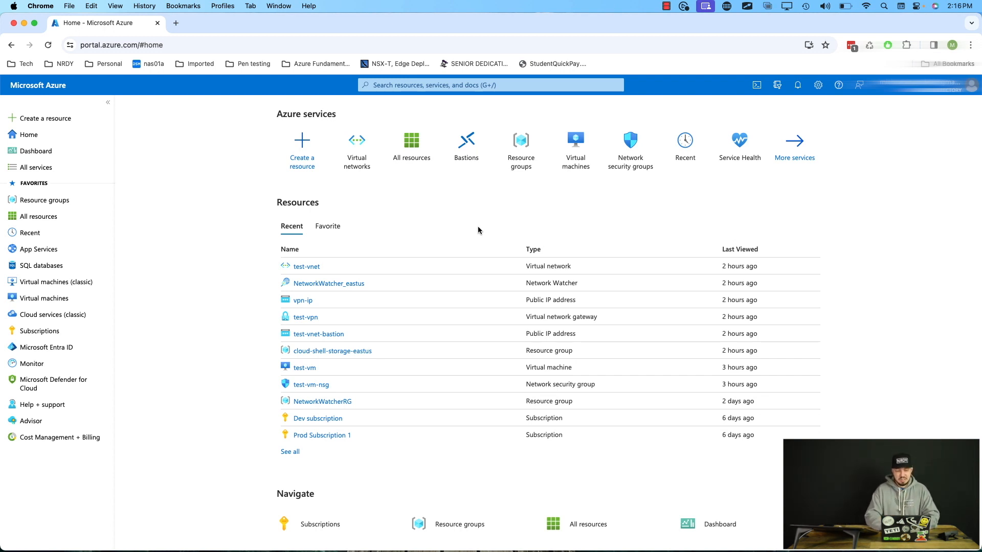
pyautogui.moveTo(356, 149)
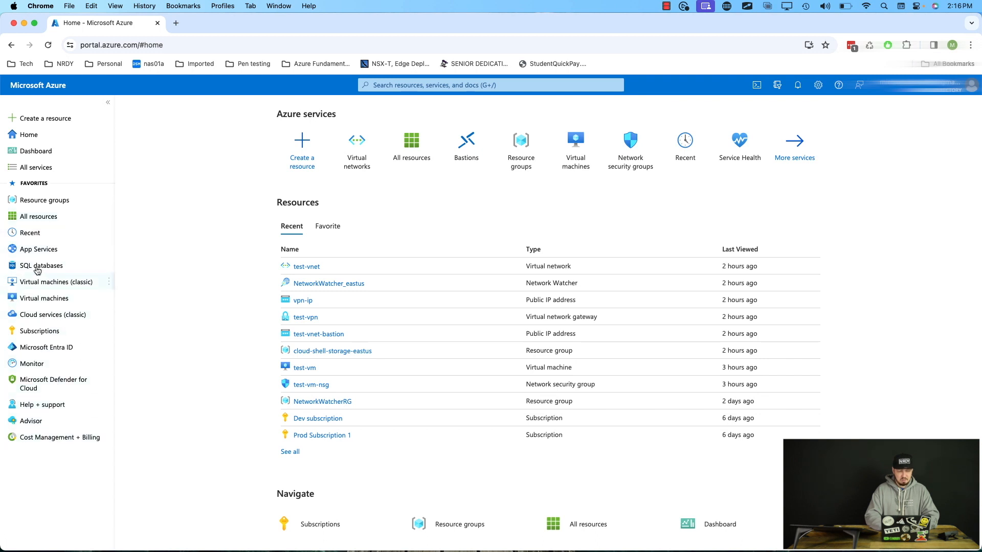
pyautogui.moveTo(29, 233)
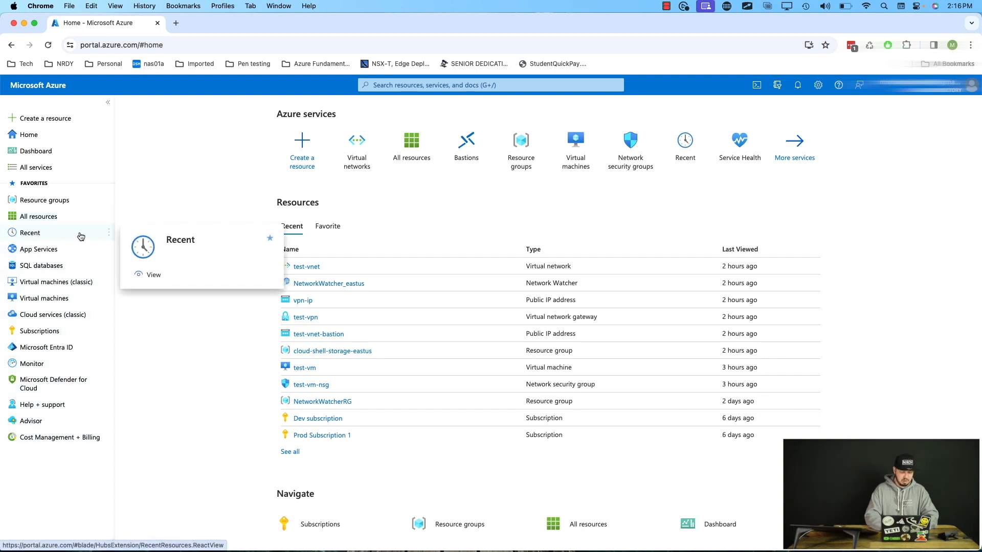
pyautogui.moveTo(79, 170)
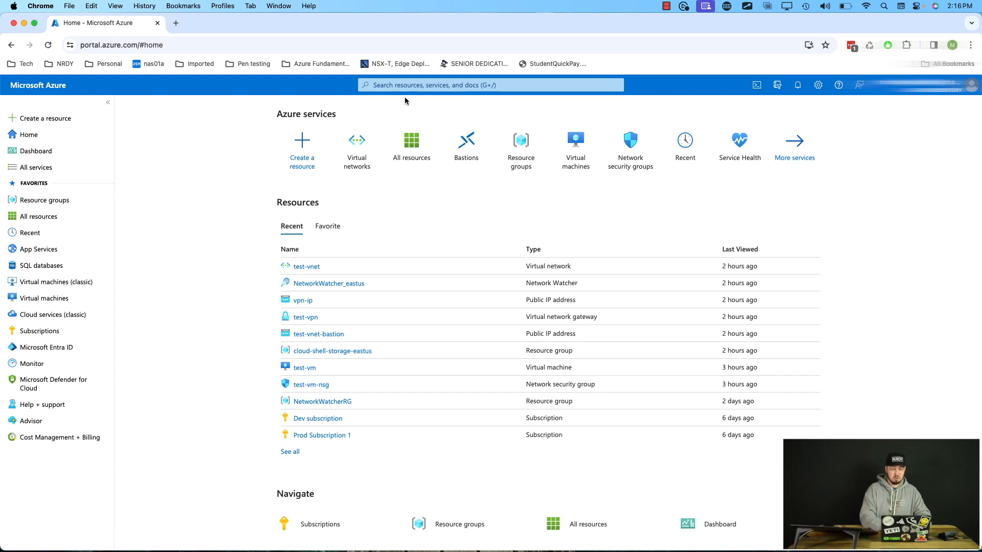
# Step: Search for 'virtual network' and open the empty Virtual networks service list
pyautogui.click(491, 85)
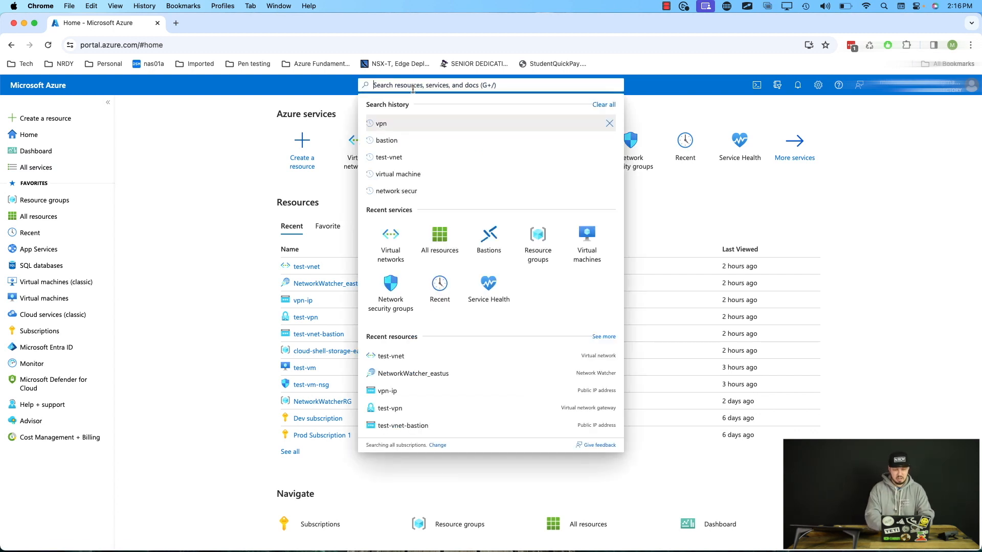
pyautogui.write('virtual network')
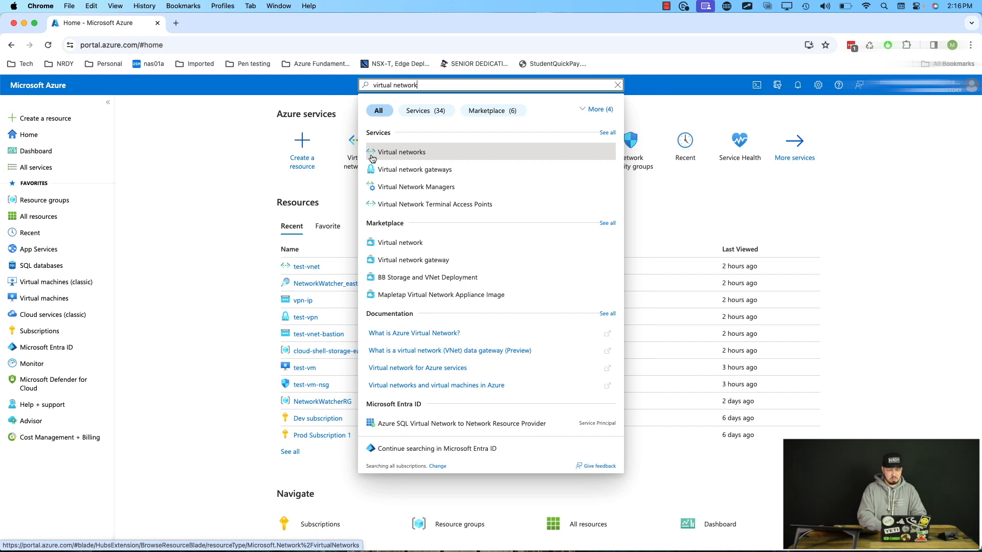
pyautogui.click(401, 151)
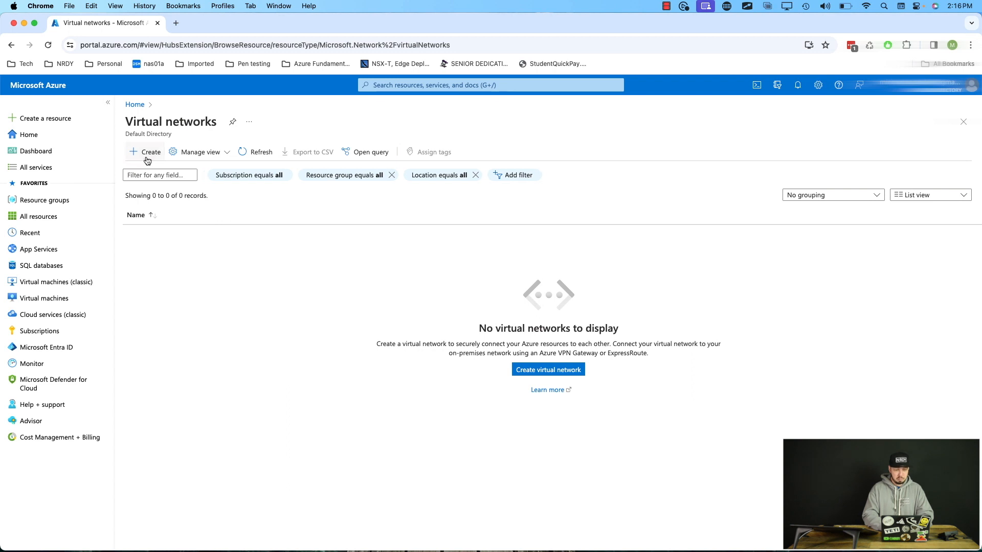
# Step: Start a new virtual network under Dev subscription and begin creating a new resource group
pyautogui.click(151, 152)
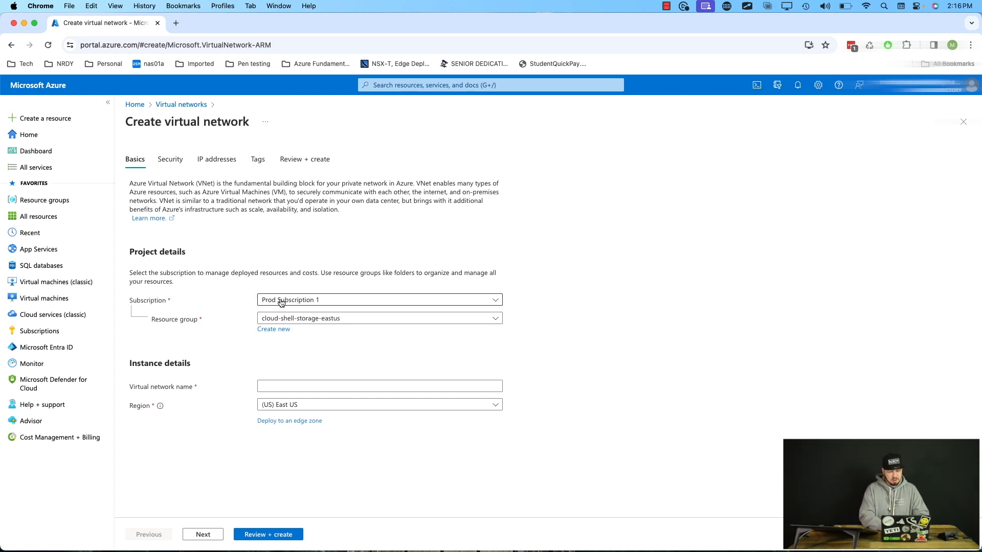
pyautogui.click(379, 299)
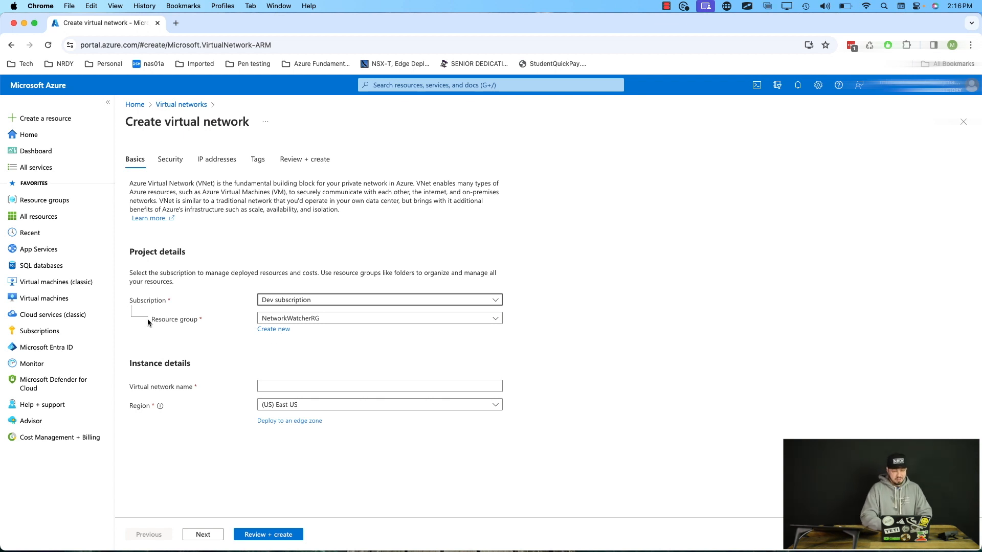
pyautogui.click(379, 319)
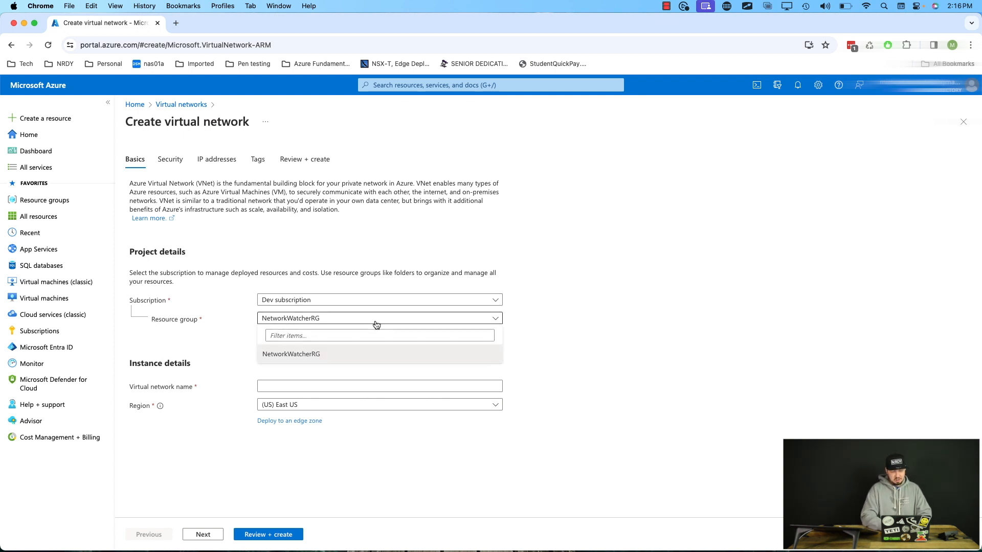
pyautogui.moveTo(399, 325)
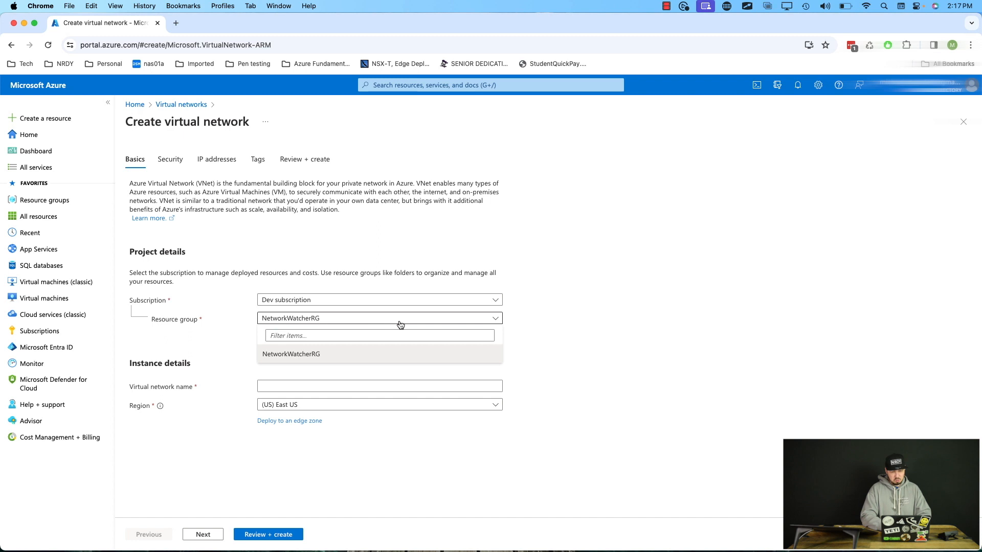
pyautogui.moveTo(473, 321)
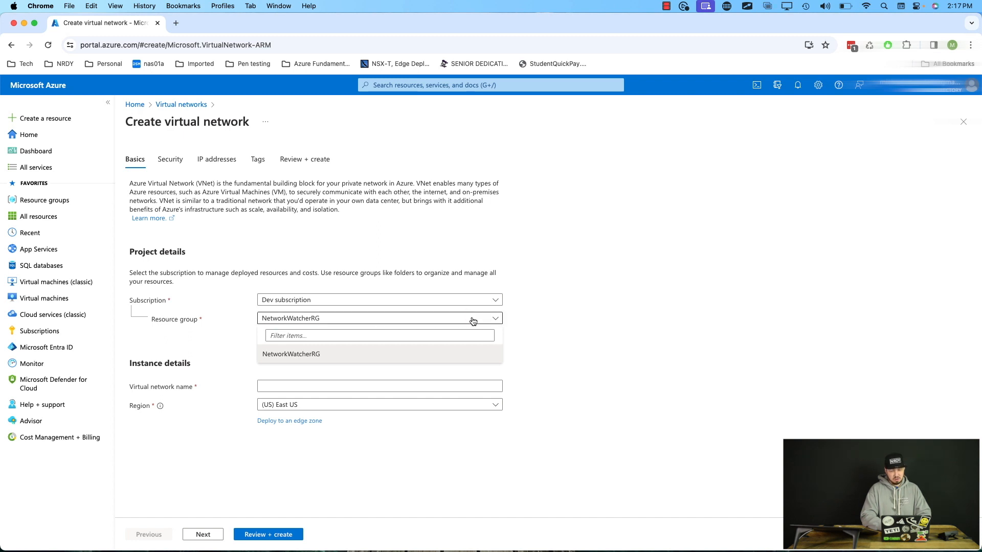
pyautogui.moveTo(511, 323)
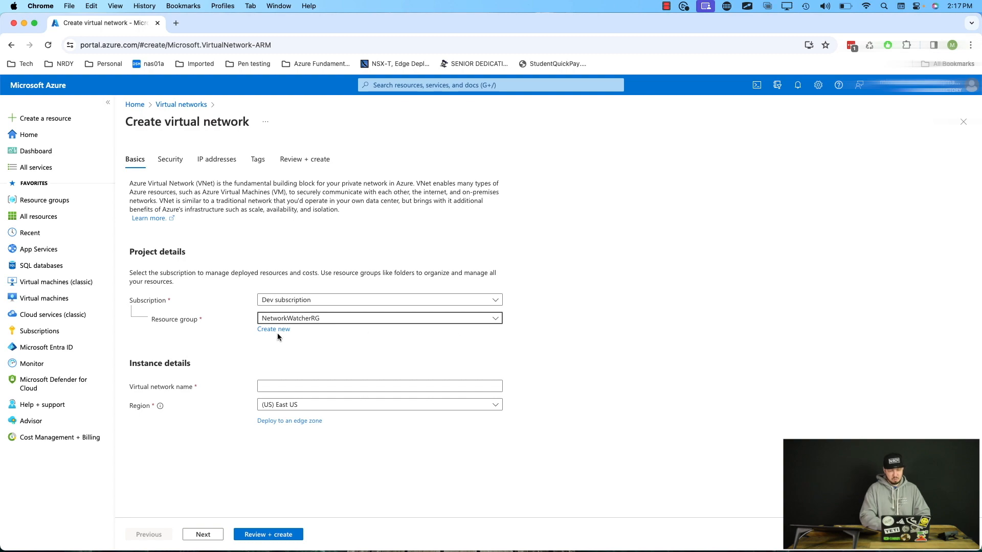
pyautogui.click(273, 329)
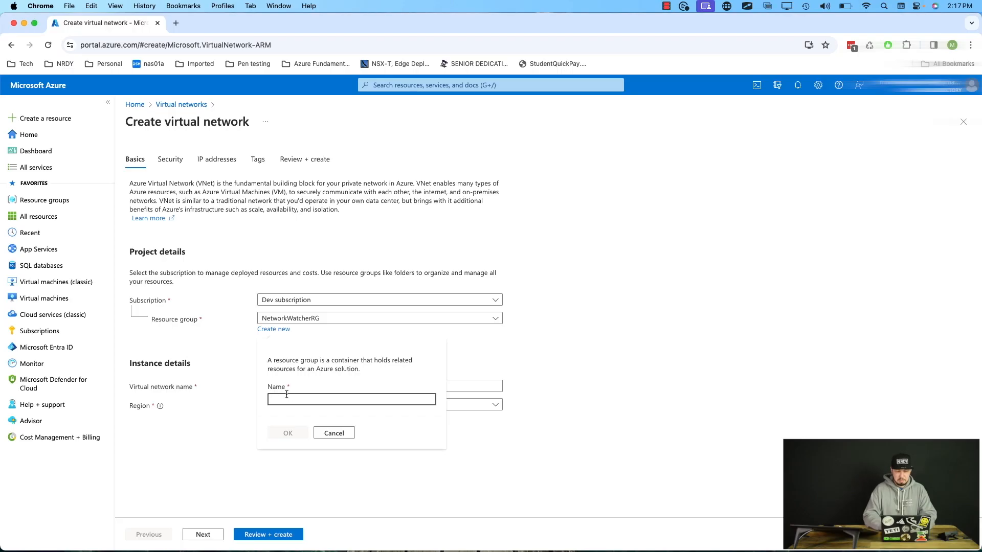
# Step: Create the new resource group test-rg for the network
pyautogui.click(287, 433)
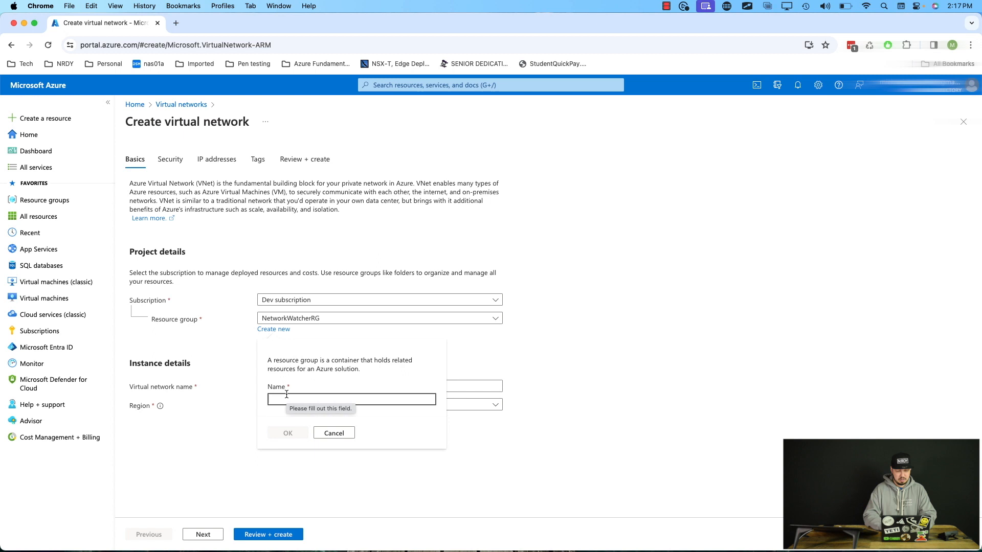
pyautogui.moveTo(439, 388)
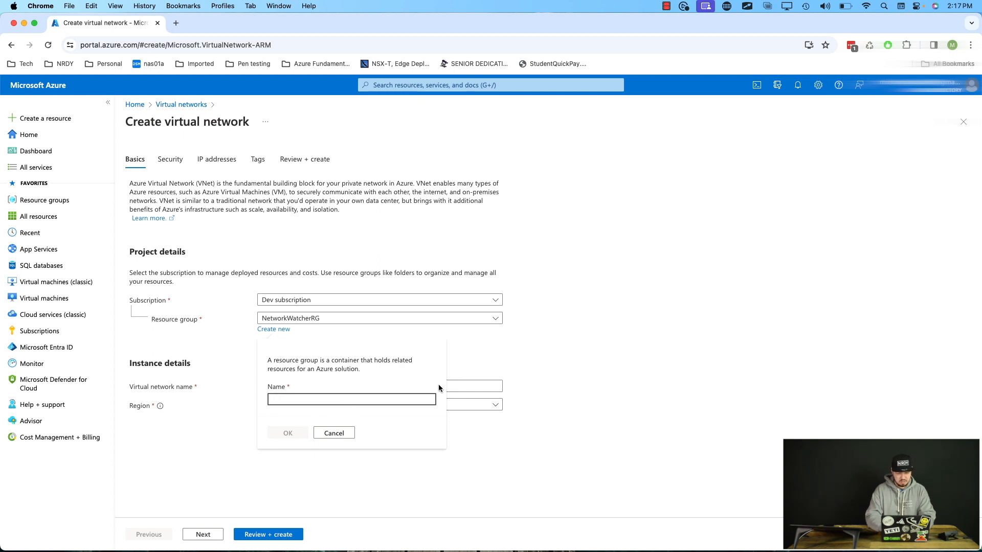
pyautogui.write('test-rg')
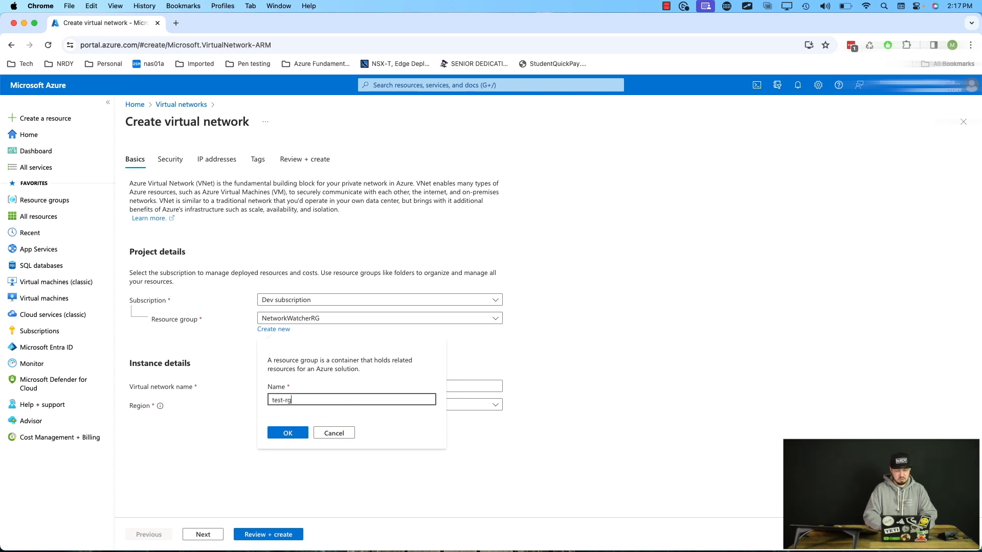
pyautogui.click(288, 433)
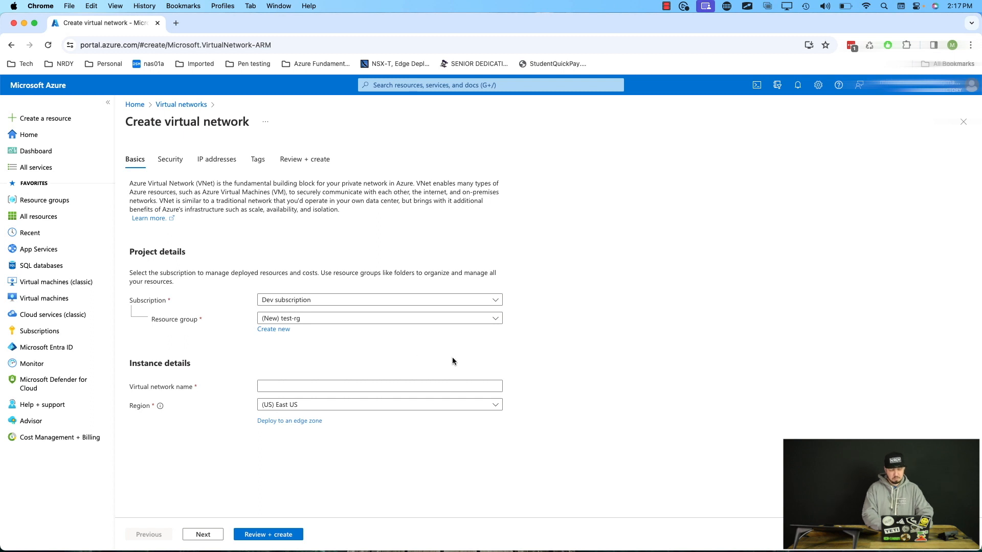
# Step: Name the virtual network dev-vnet
pyautogui.click(379, 386)
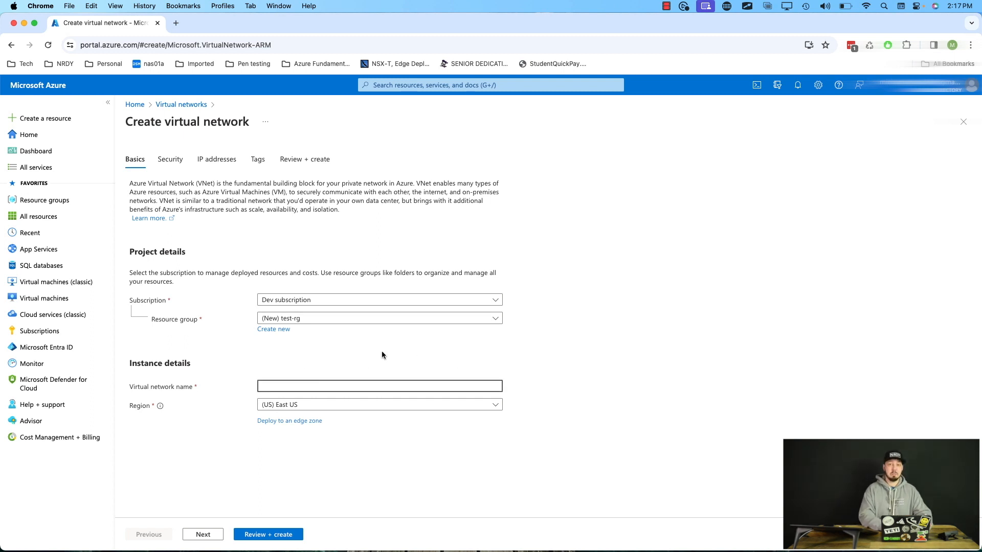
pyautogui.write('prod-vnet')
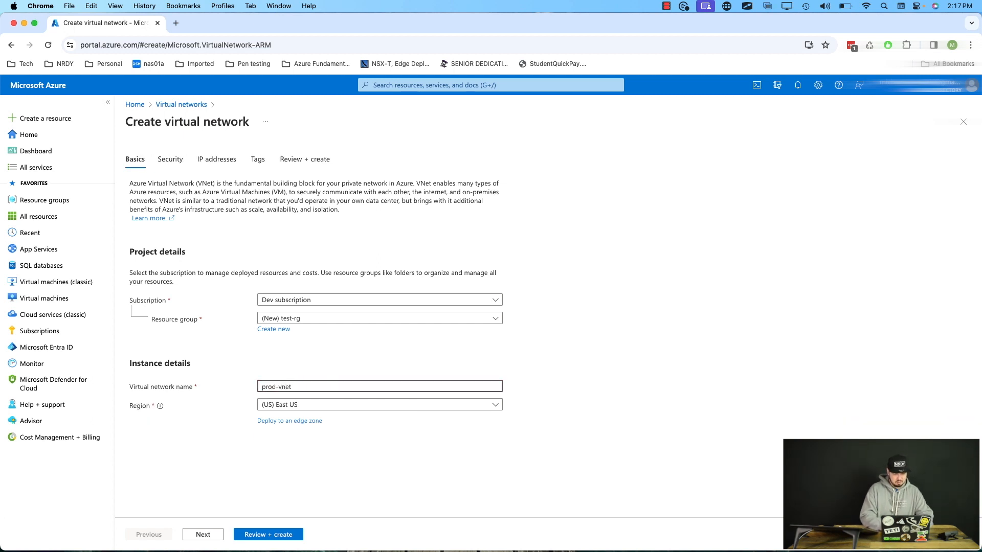
pyautogui.write('de')
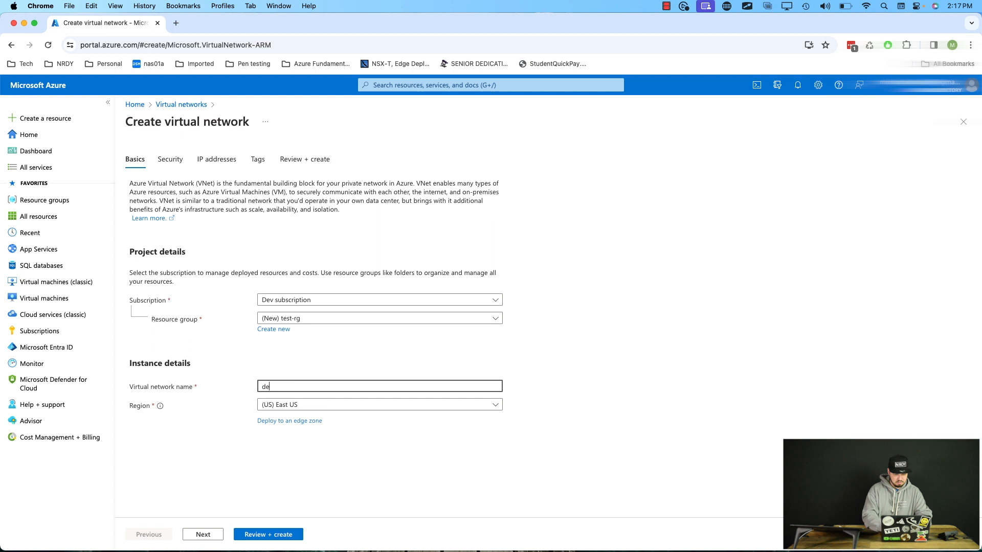
pyautogui.write('dev-vnet')
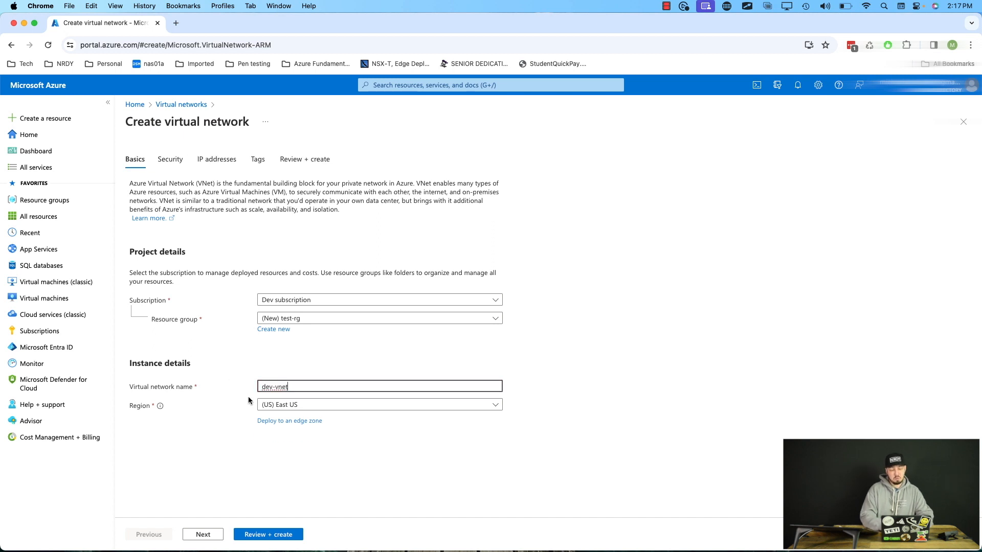
pyautogui.moveTo(277, 413)
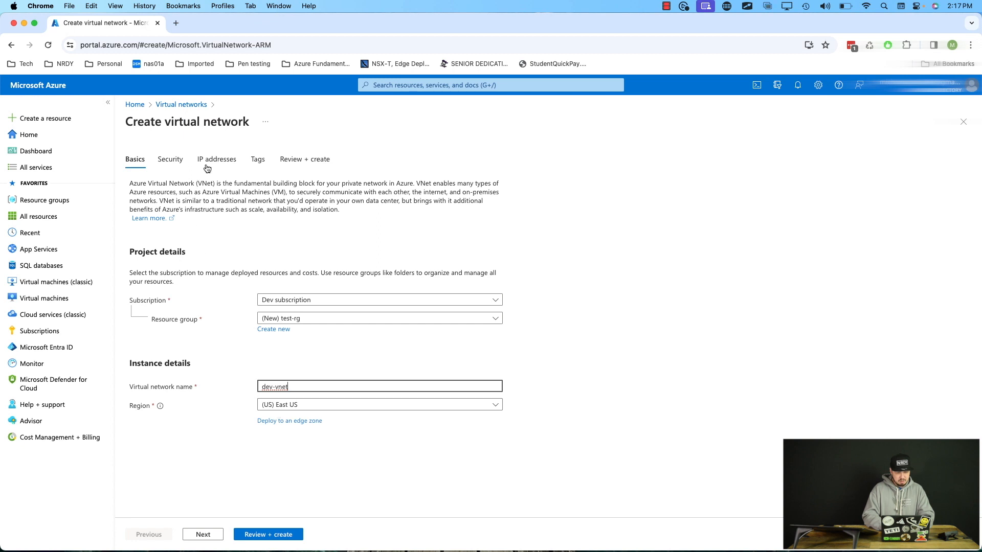
# Step: Review the IP addresses step: 10.0.0.0/16 address space with its default /24 subnet
pyautogui.click(217, 159)
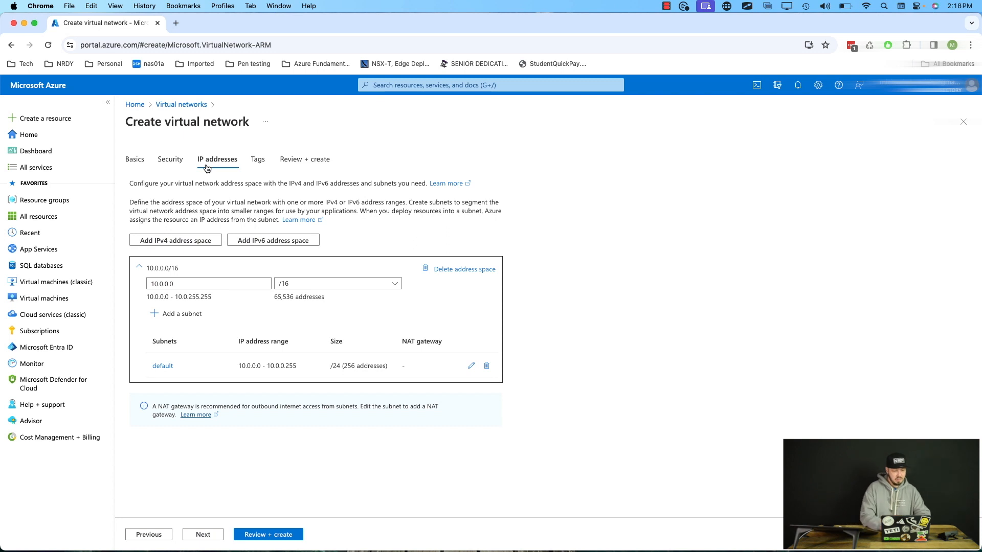
pyautogui.moveTo(140, 272)
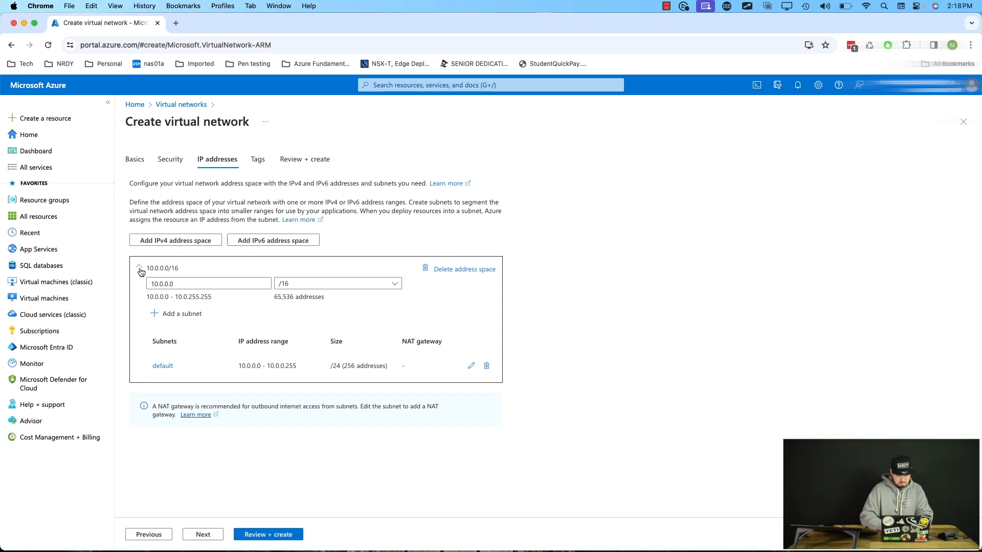
pyautogui.click(139, 268)
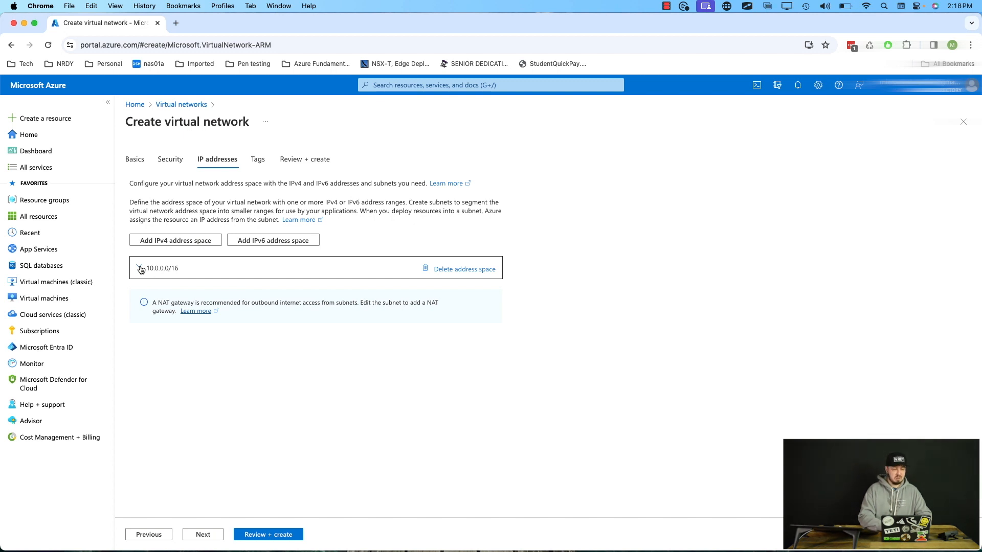
pyautogui.click(141, 267)
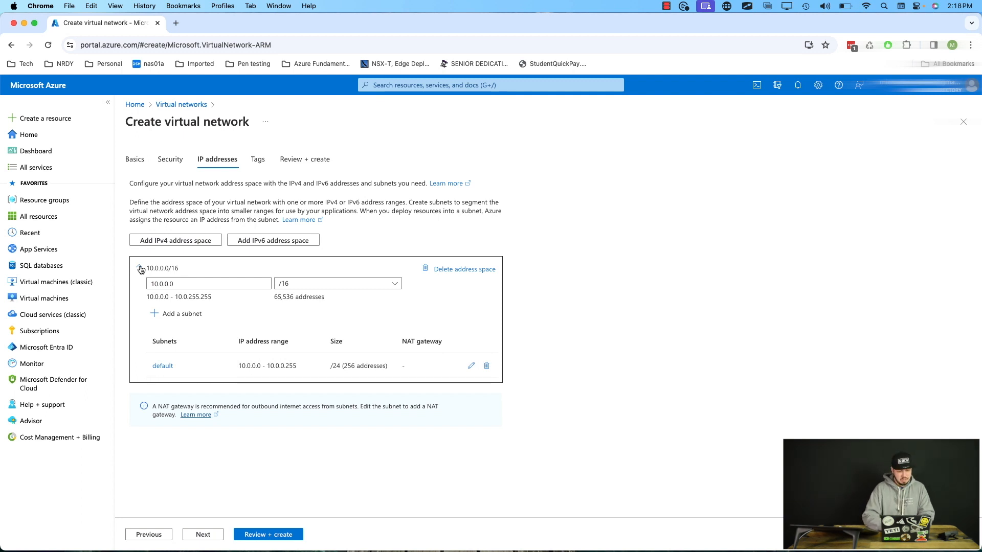
pyautogui.doubleClick(287, 297)
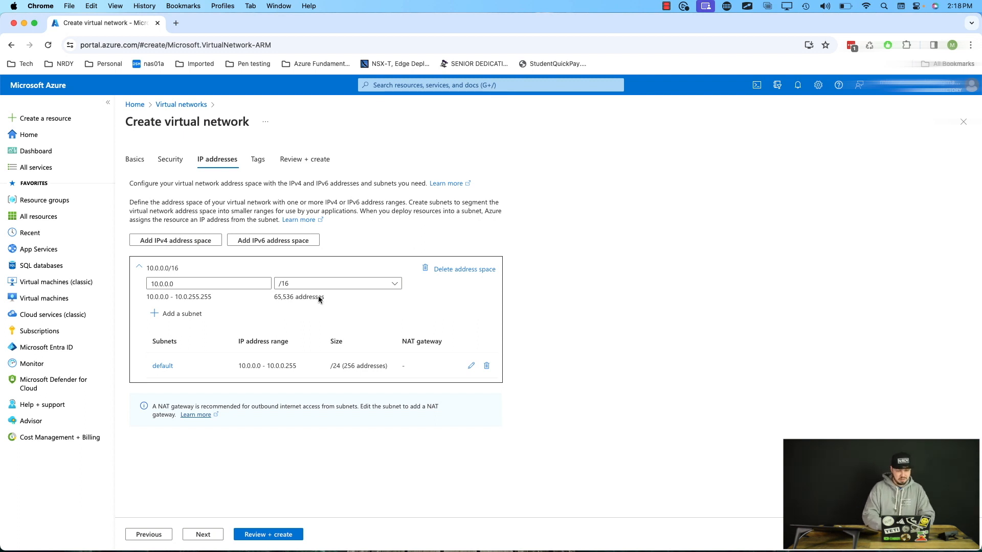
pyautogui.moveTo(322, 300)
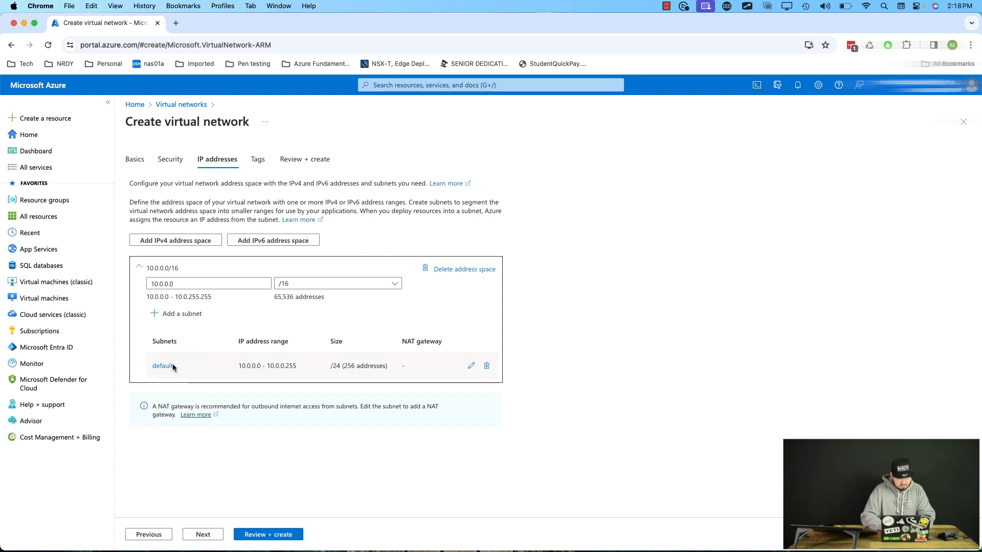
pyautogui.moveTo(236, 370)
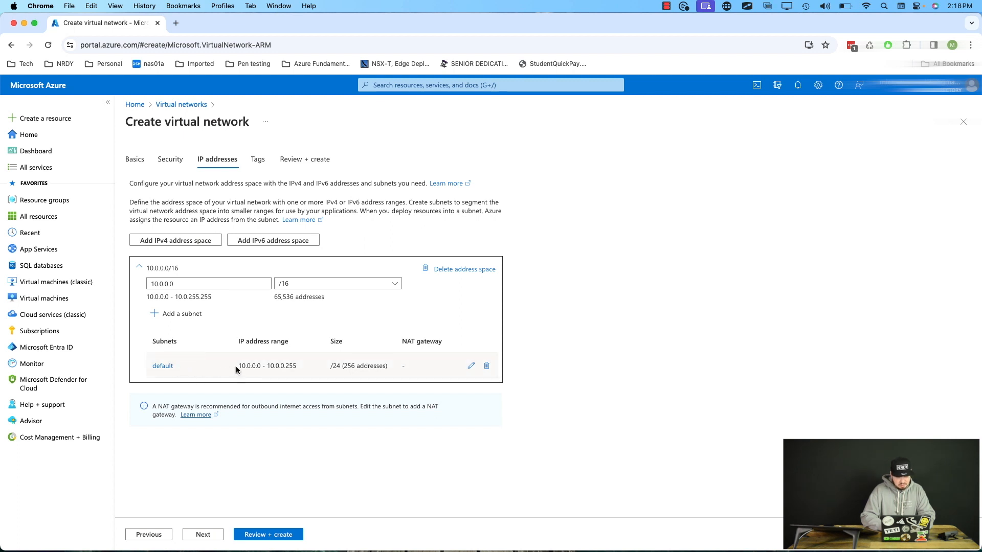
pyautogui.moveTo(256, 374)
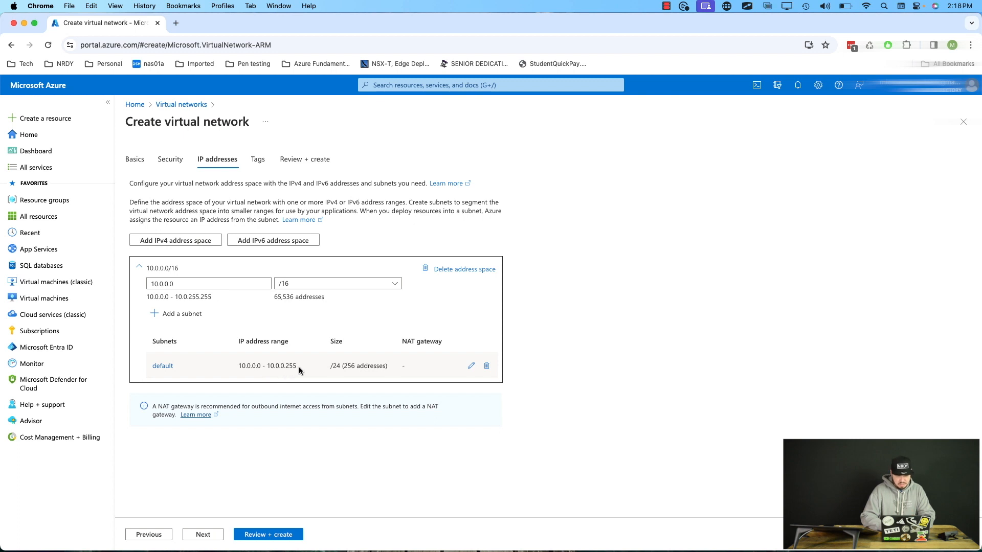
pyautogui.moveTo(350, 371)
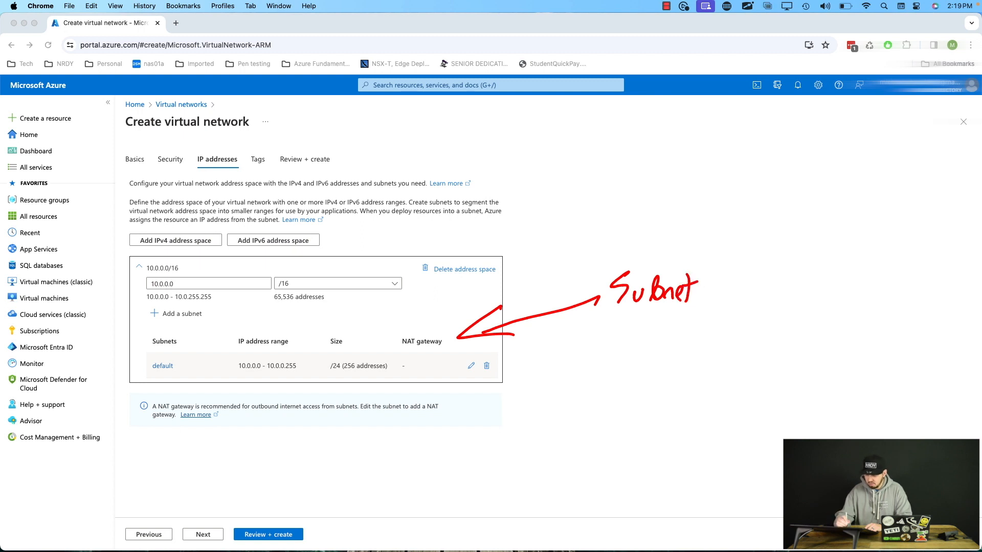
pyautogui.moveTo(417, 261); pyautogui.dragTo(612, 198)
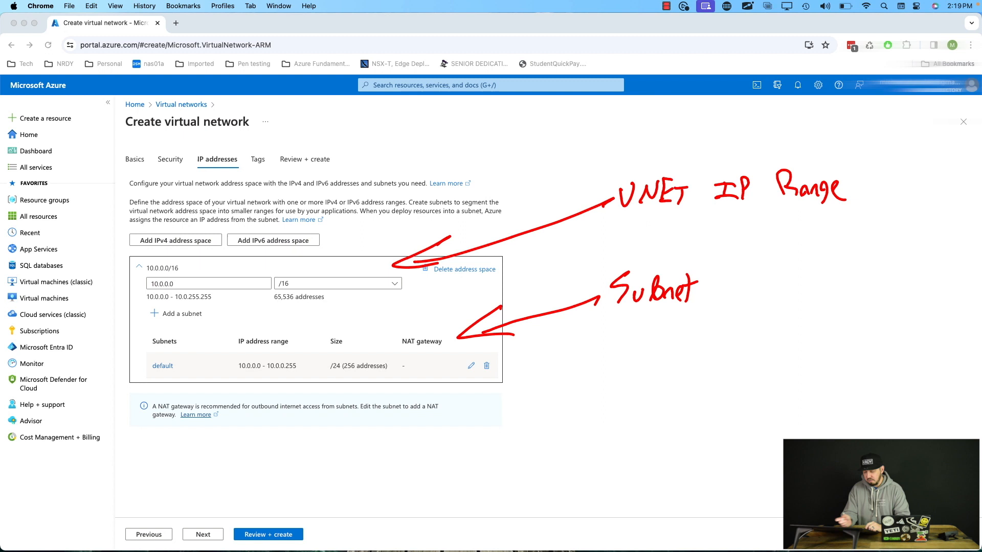
pyautogui.moveTo(709, 322)
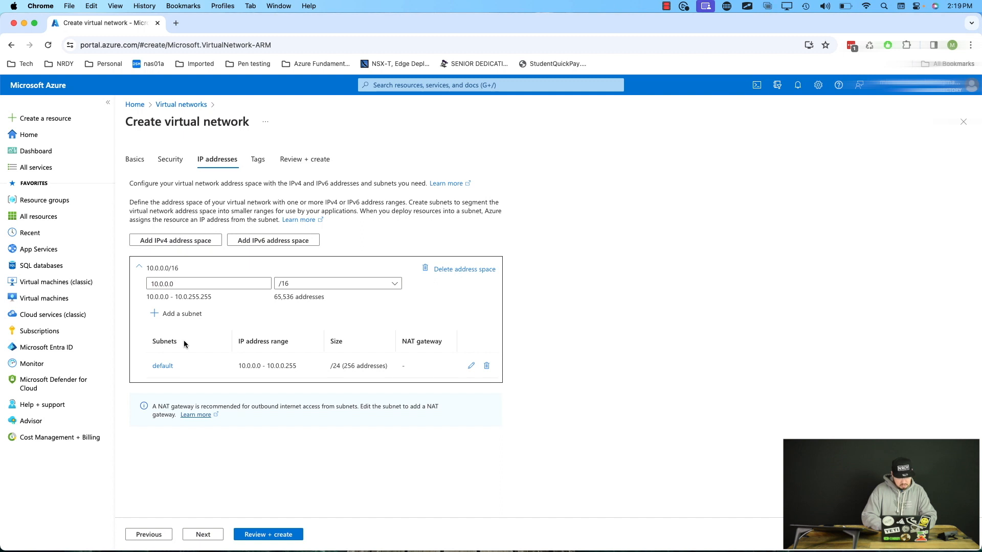
# Step: Start adding subnet default2, first trying starting address 10.1.1.0
pyautogui.click(181, 313)
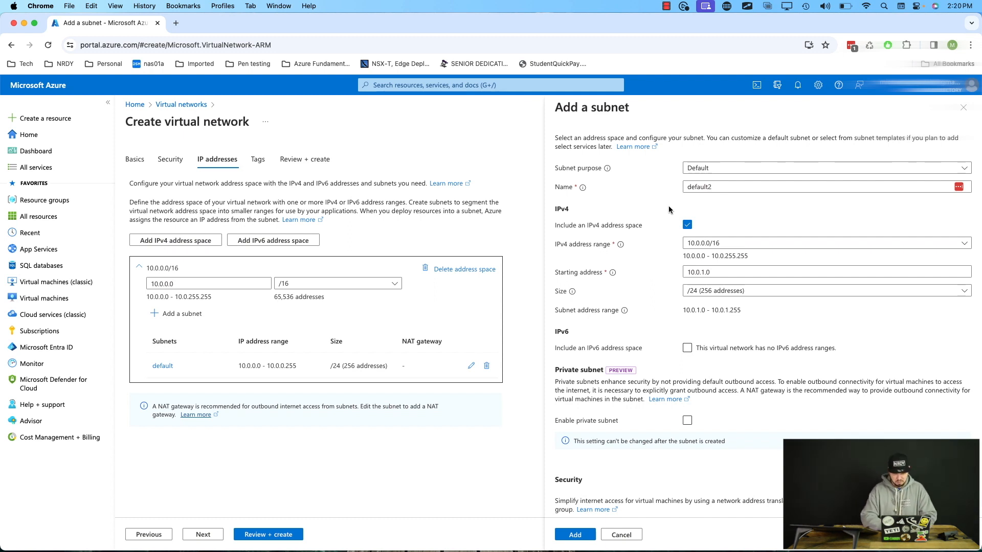
pyautogui.moveTo(624, 257)
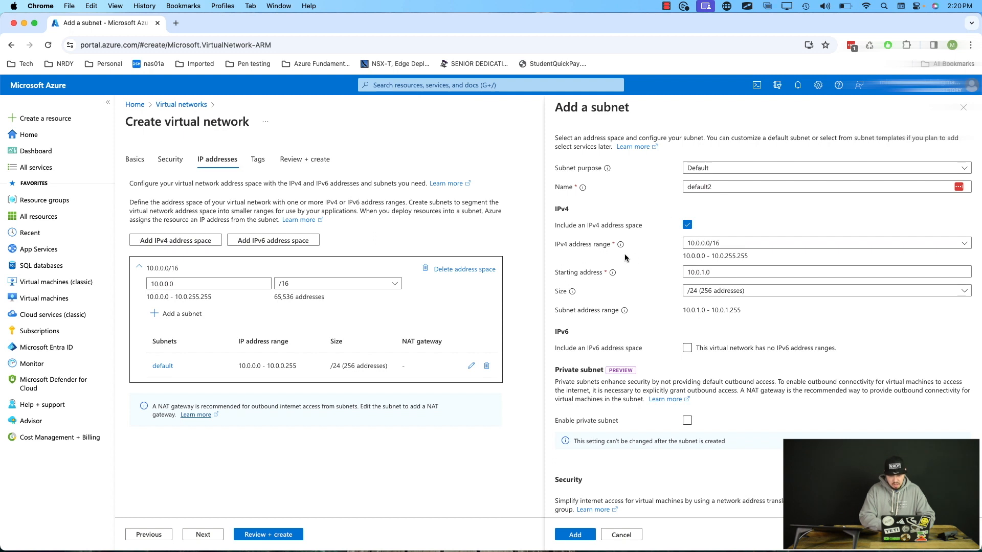
pyautogui.moveTo(726, 246)
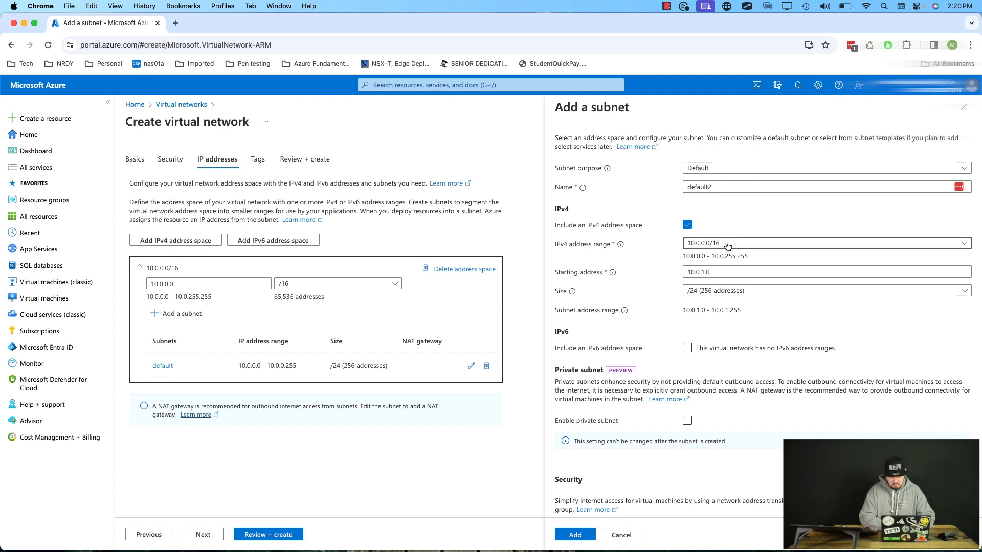
pyautogui.click(823, 242)
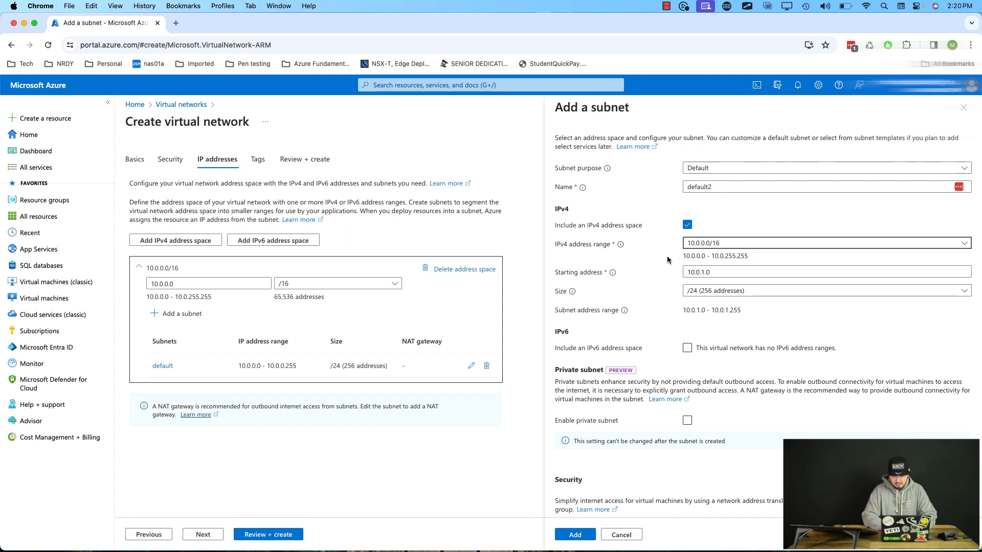
pyautogui.click(814, 271)
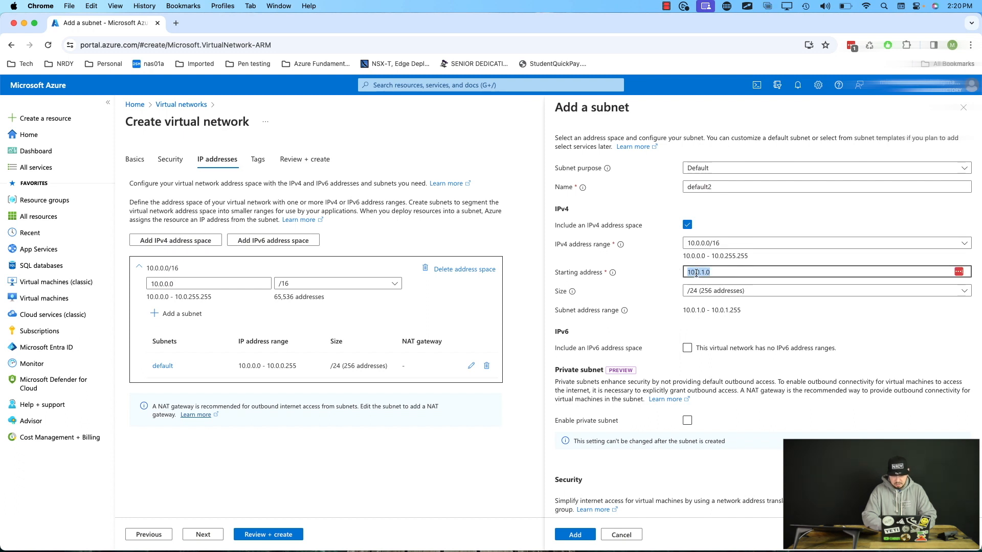
pyautogui.write('10.1.1.0')
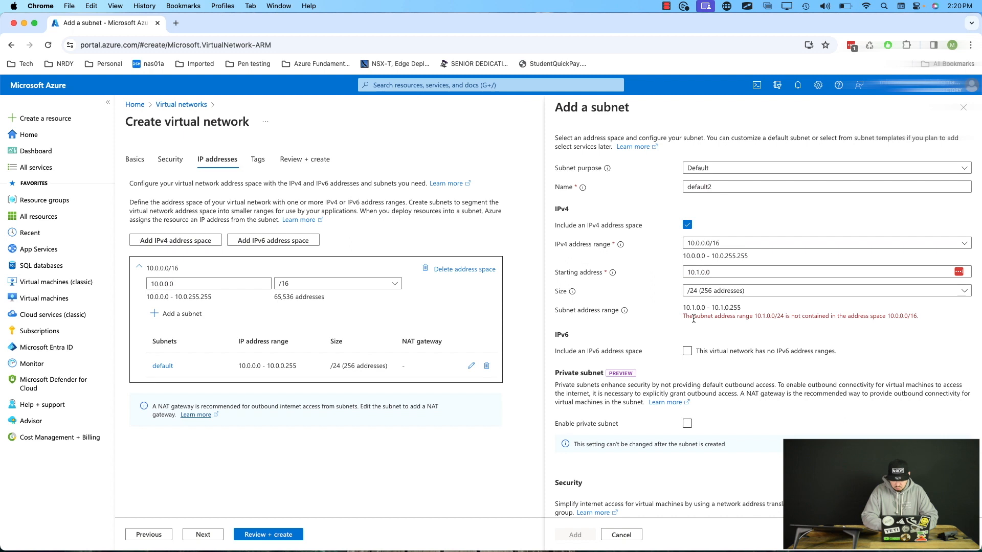
# Step: Correct the out-of-range starting address to 10.0.1.0 within 10.0.0.0/16
pyautogui.doubleClick(720, 315)
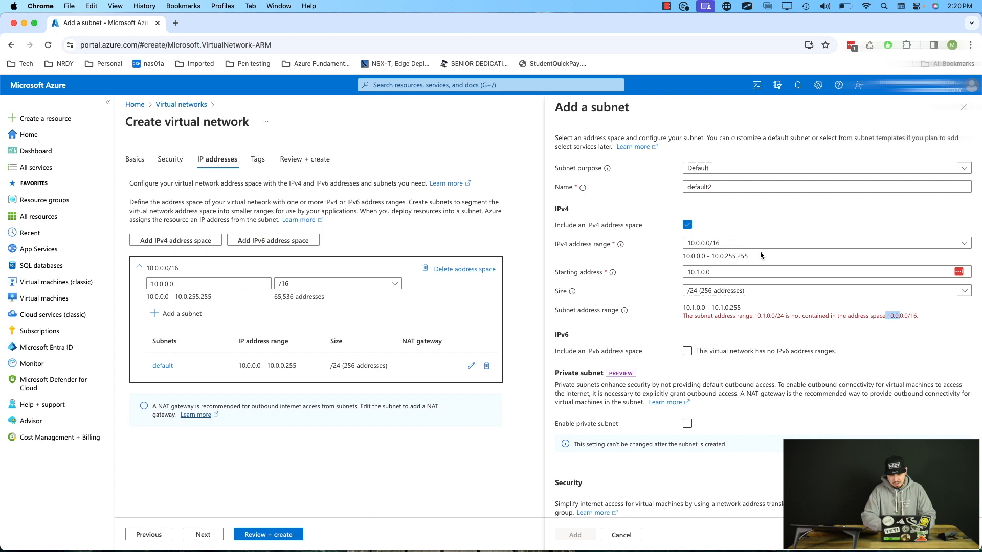
pyautogui.click(751, 271)
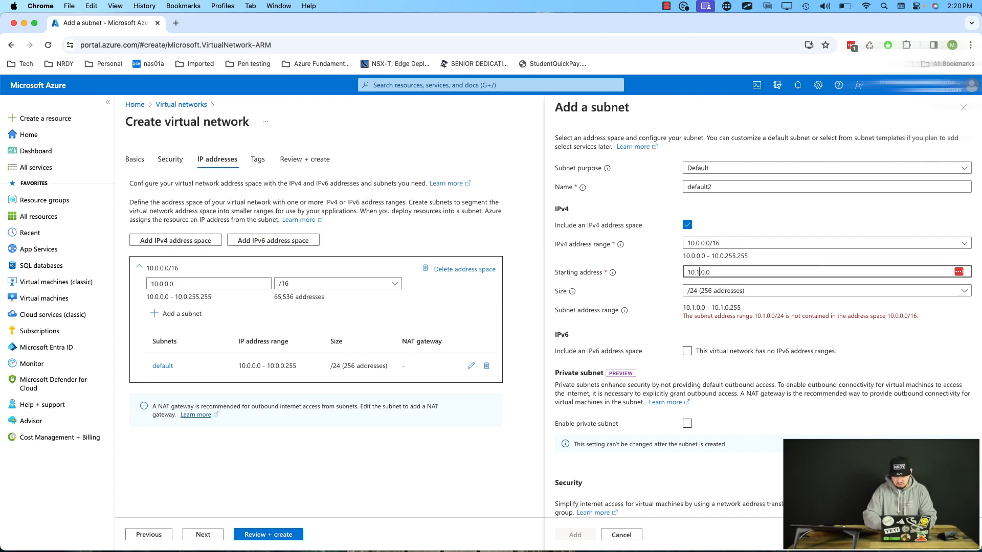
pyautogui.write('10.0.1.0')
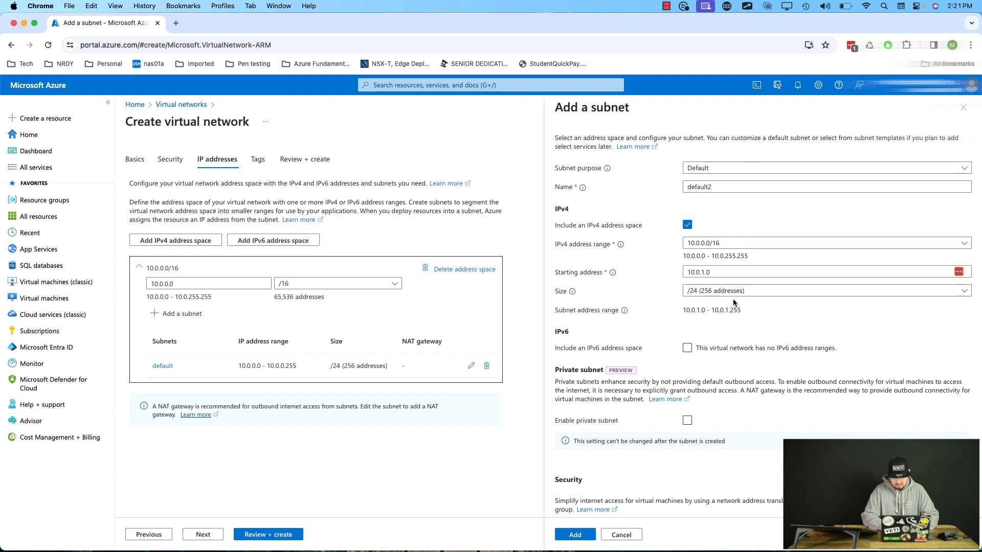
pyautogui.scroll(-3)
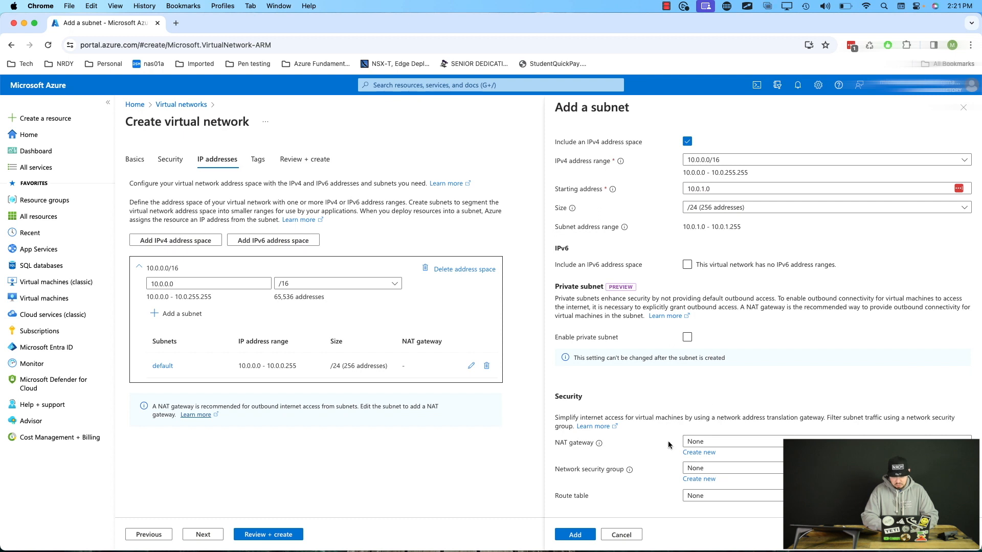
pyautogui.moveTo(626, 478)
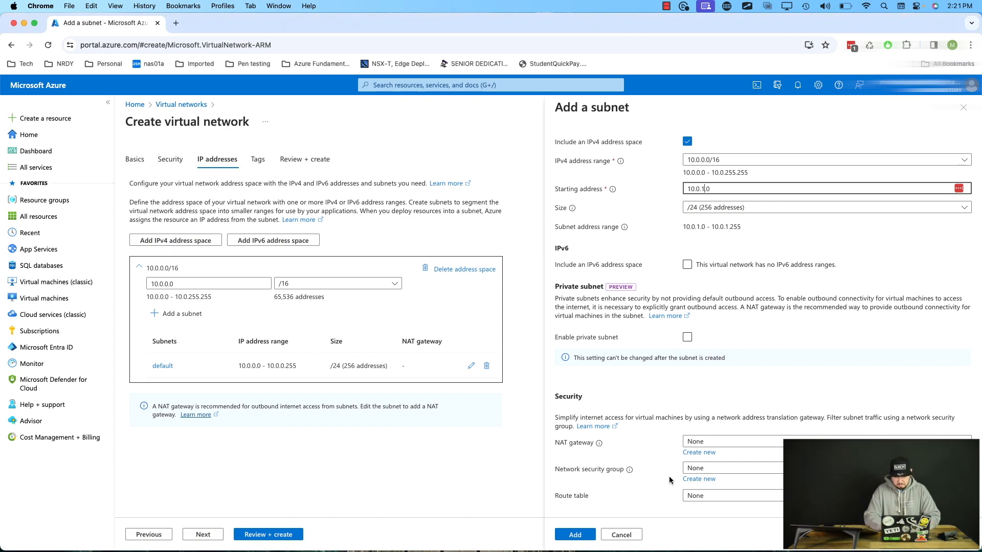
# Step: Add subnet default2 (10.0.1.0/24) to the virtual network
pyautogui.click(573, 534)
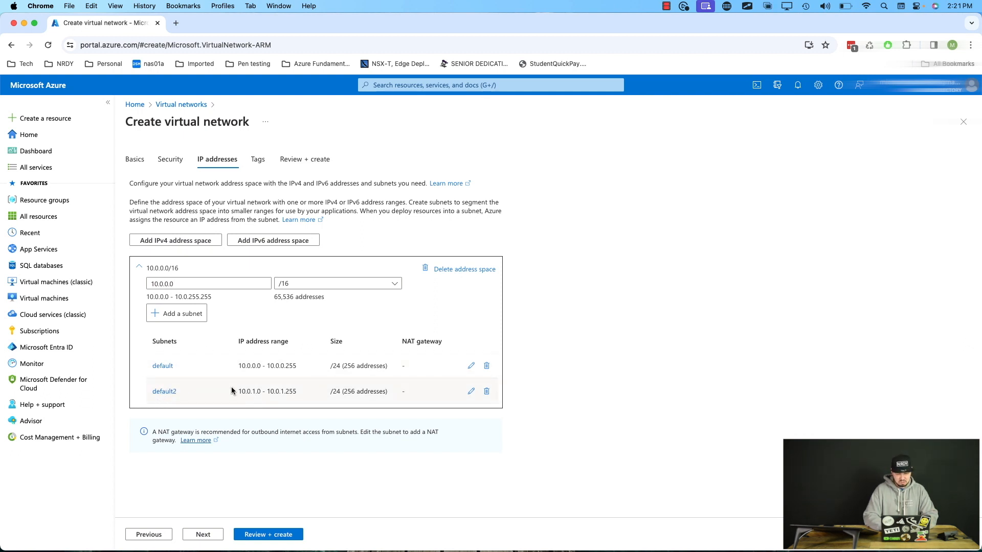
# Step: Rename subnet default2 to dev-subnet and save the change
pyautogui.click(471, 392)
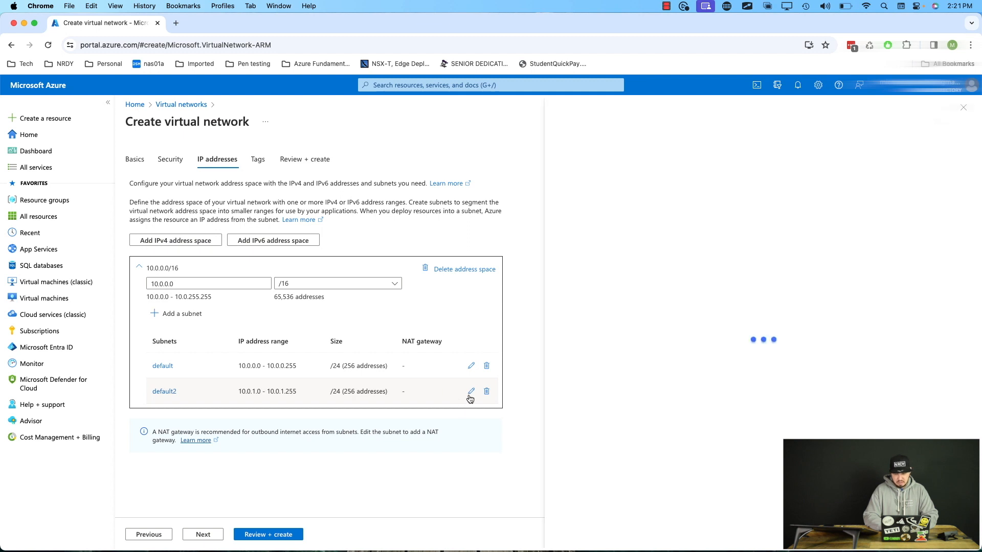
pyautogui.click(471, 391)
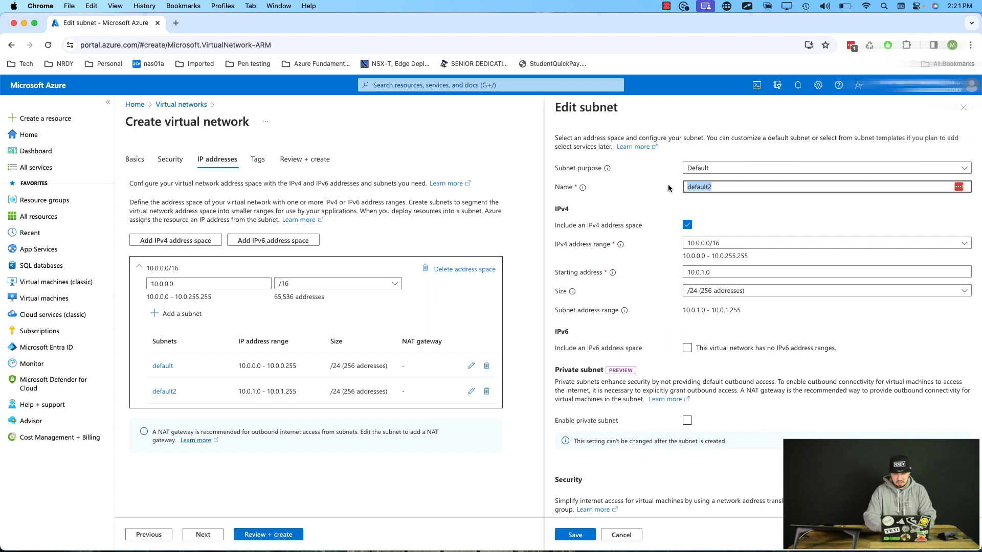
pyautogui.write('dev-subne')
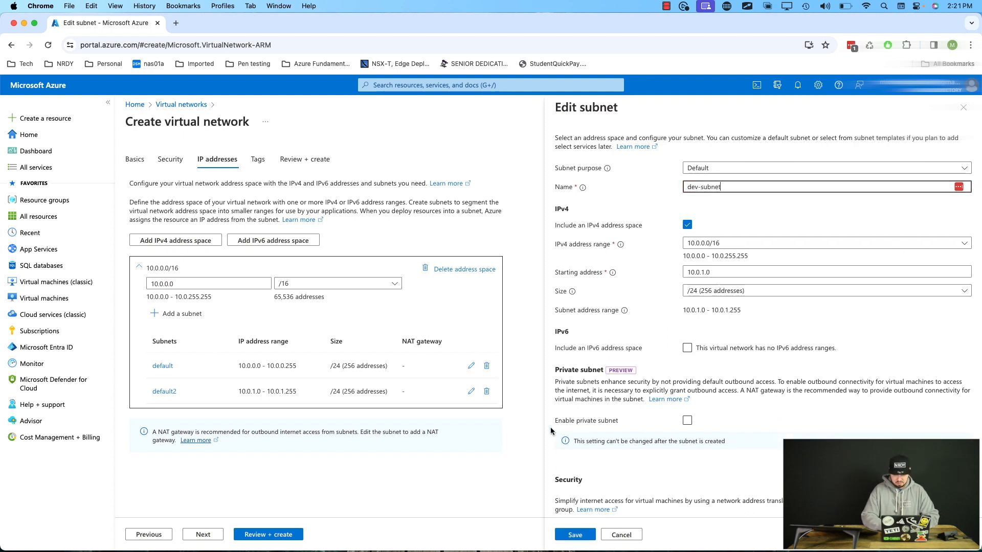
pyautogui.click(574, 534)
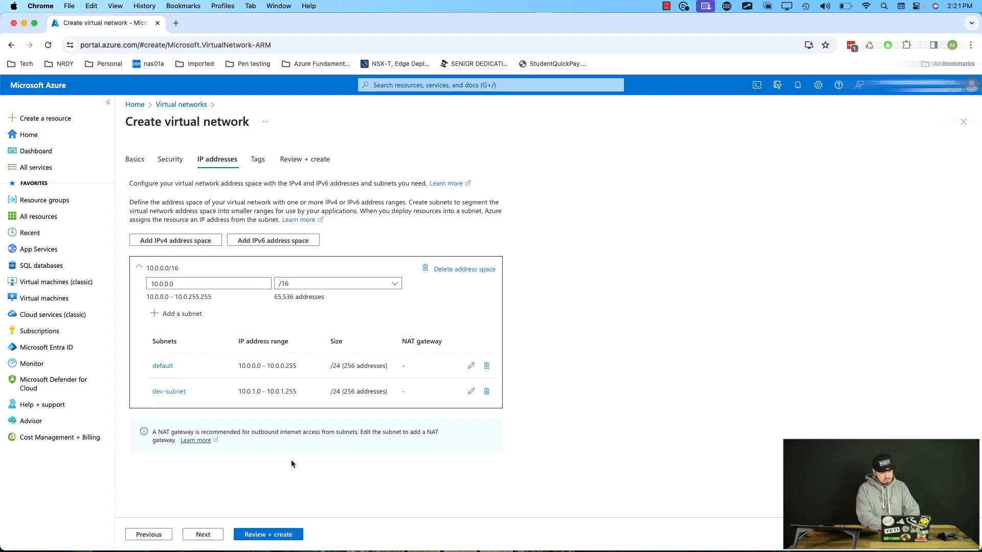
# Step: Review and create dev-vnet, deploying it to resource group test-rg
pyautogui.click(268, 534)
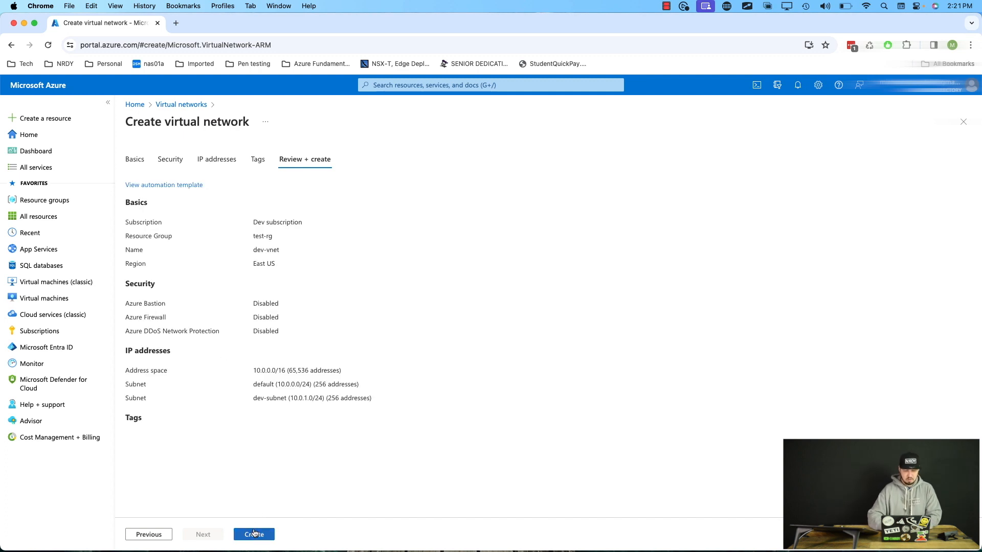
pyautogui.click(253, 534)
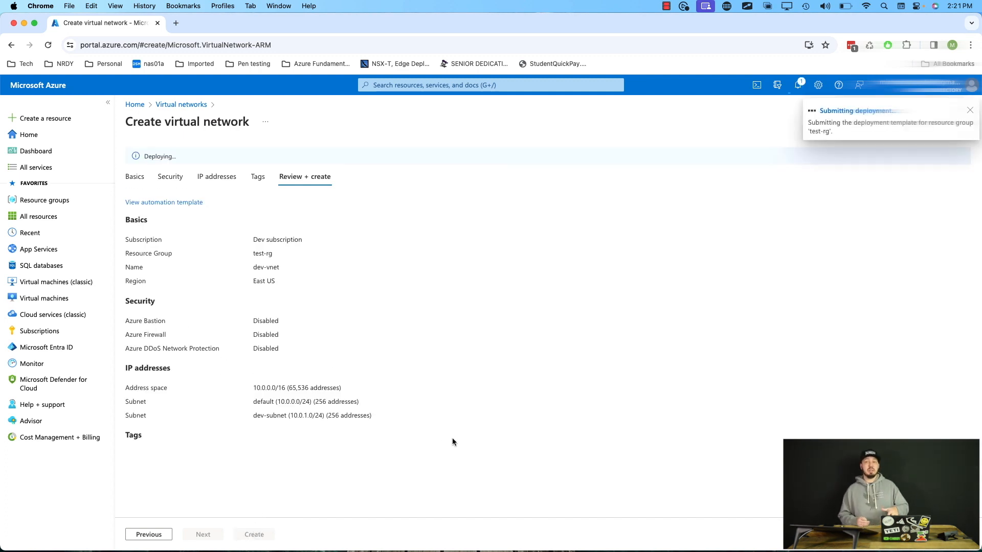
pyautogui.click(254, 534)
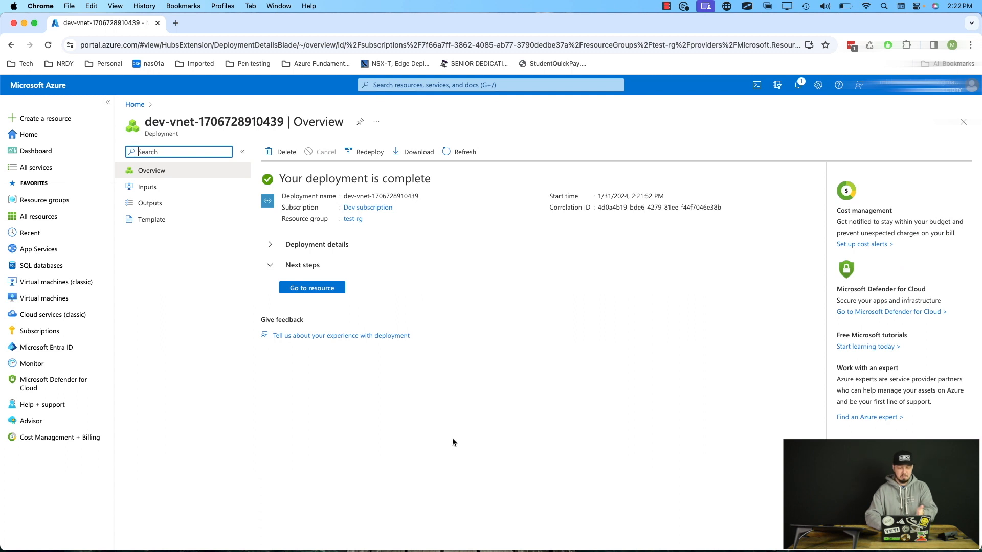
pyautogui.moveTo(437, 365)
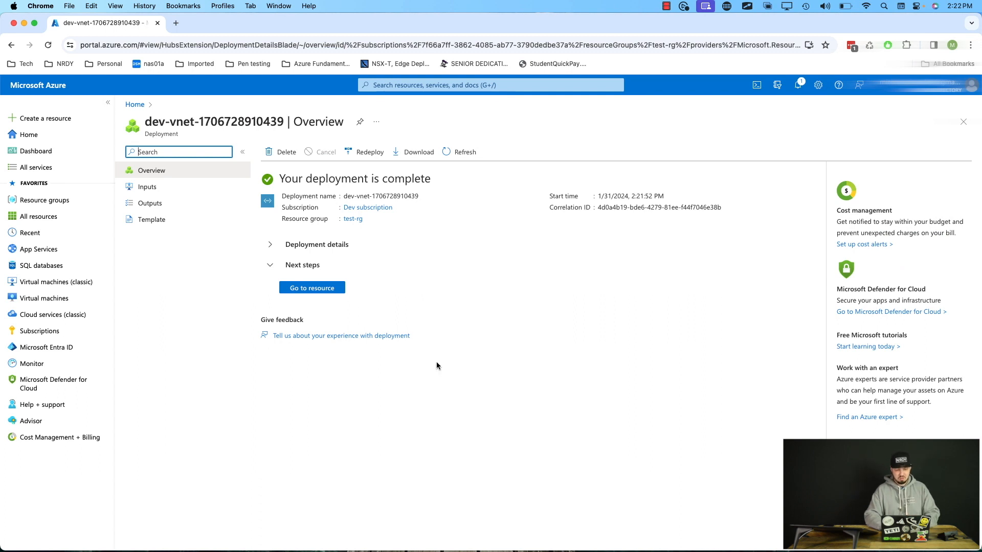
pyautogui.moveTo(312, 288)
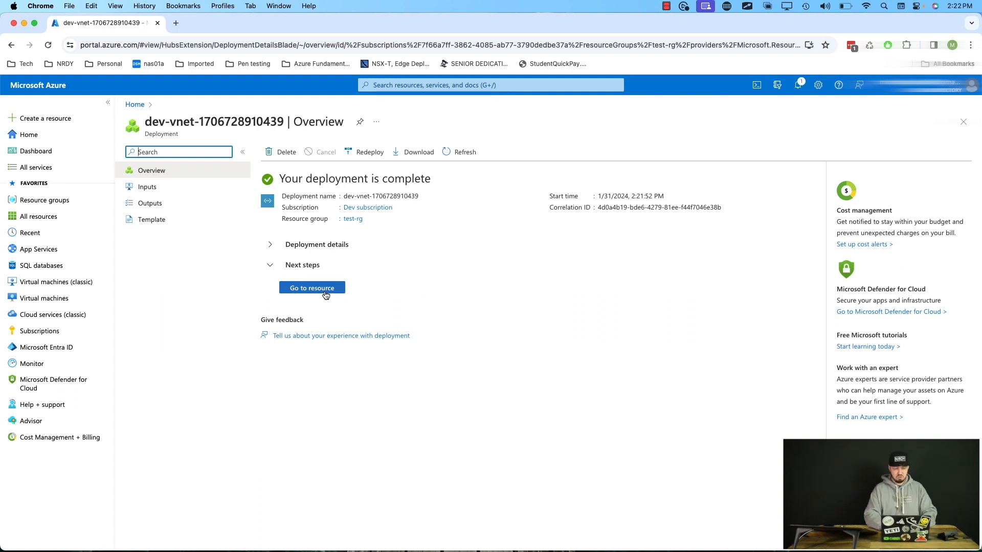
# Step: Go to the deployed dev-vnet resource's overview page
pyautogui.click(312, 288)
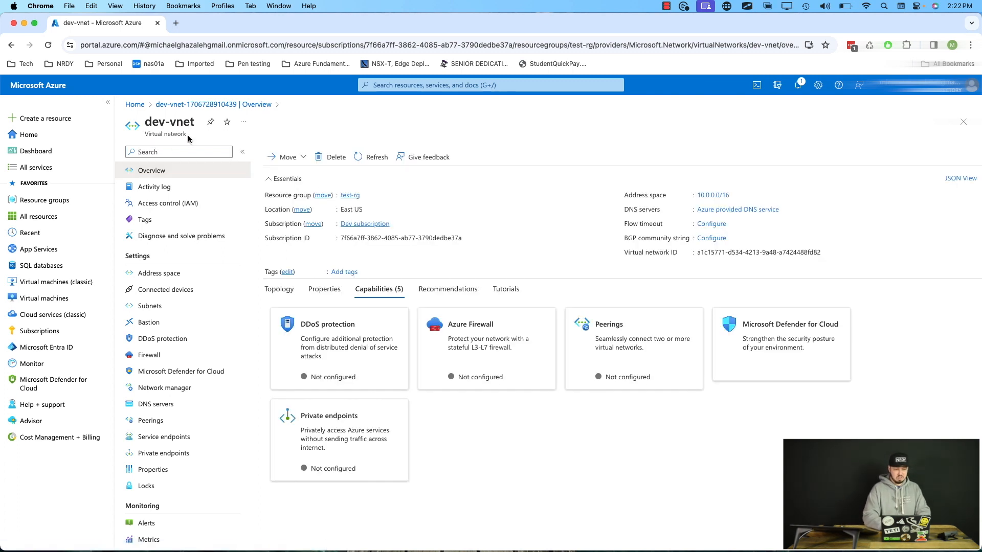
pyautogui.doubleClick(165, 133)
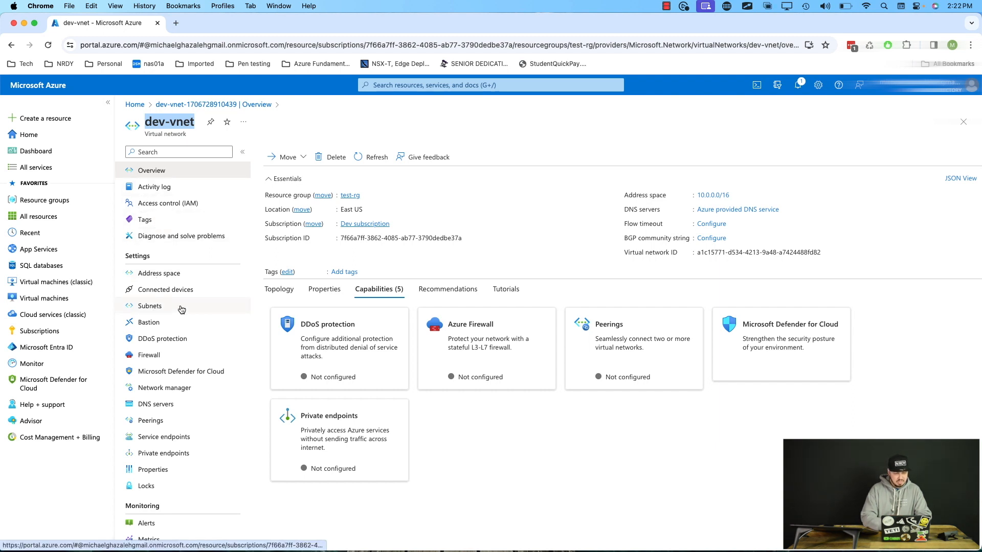
# Step: Open dev-vnet's Subnets page listing default (10.0.0.0/24) and dev-subnet (10.0.1.0/24)
pyautogui.click(150, 306)
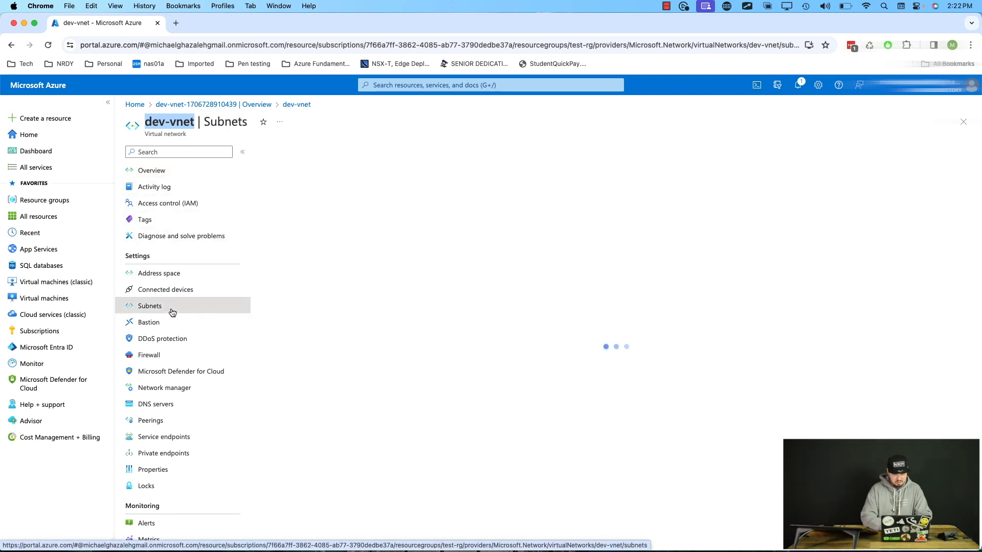
pyautogui.click(149, 306)
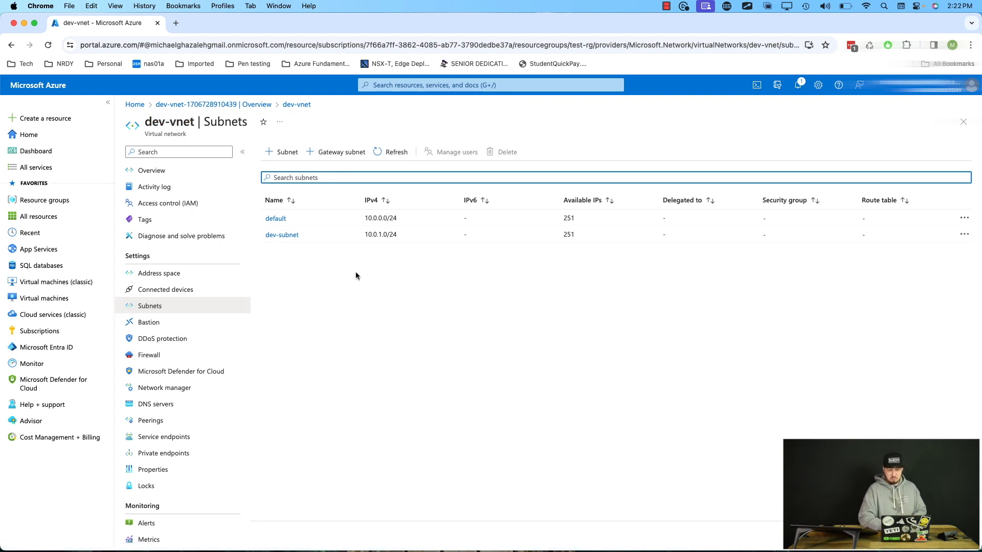
pyautogui.moveTo(768, 220)
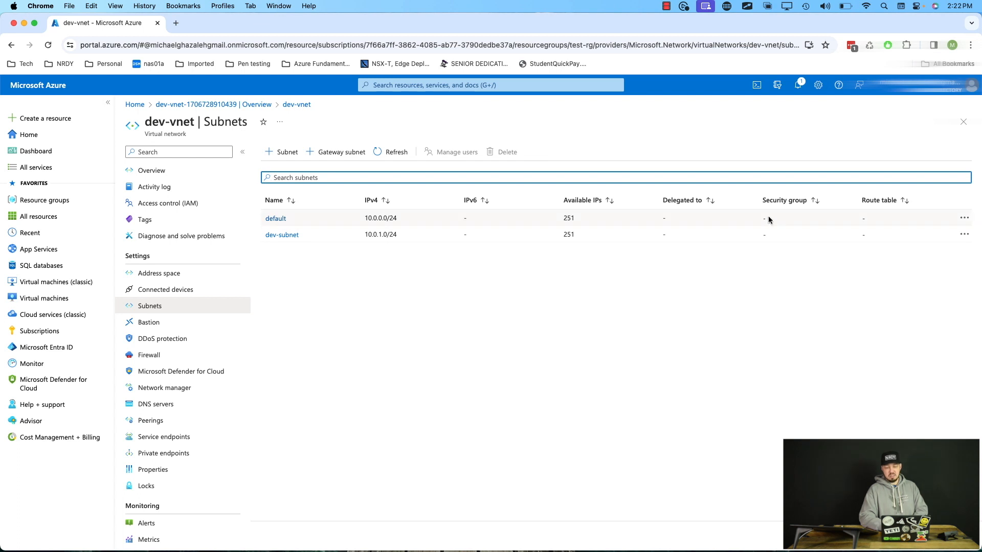
pyautogui.moveTo(767, 233)
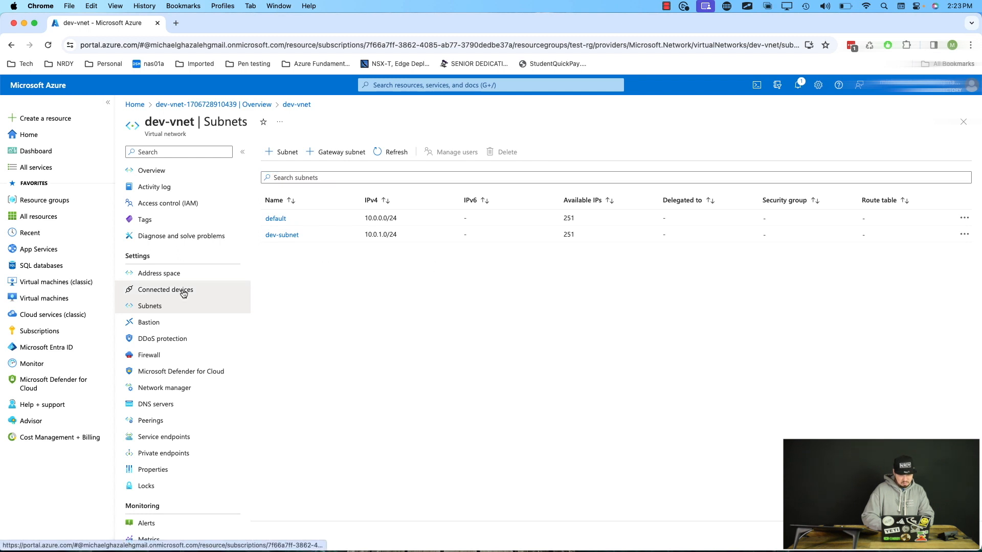
# Step: Open the Create a virtual machine form from Virtual machines
pyautogui.click(165, 289)
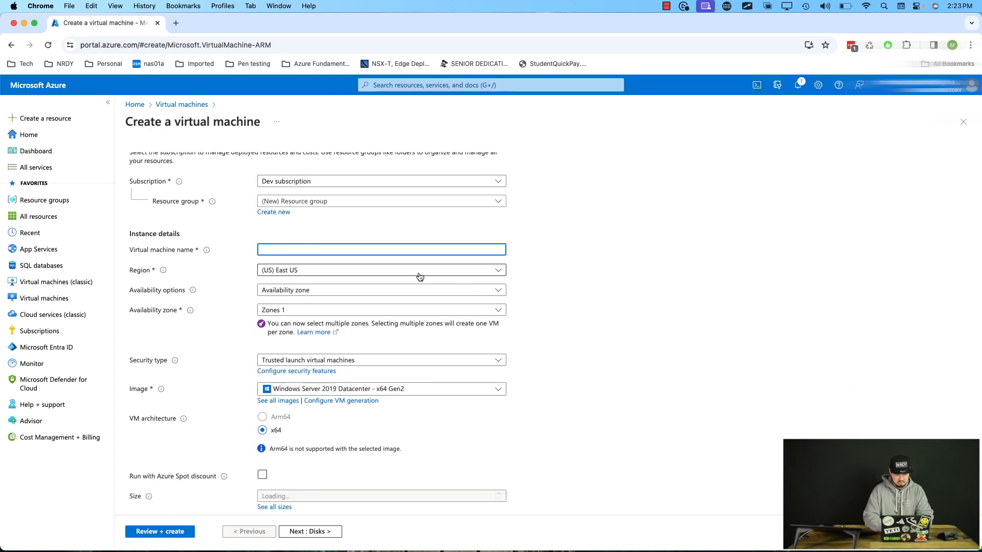
# Step: Name the VM dev-vm-test, pick the Ubuntu Server 20.04 LTS image, and go to Networking
pyautogui.write('dev-vm-test')
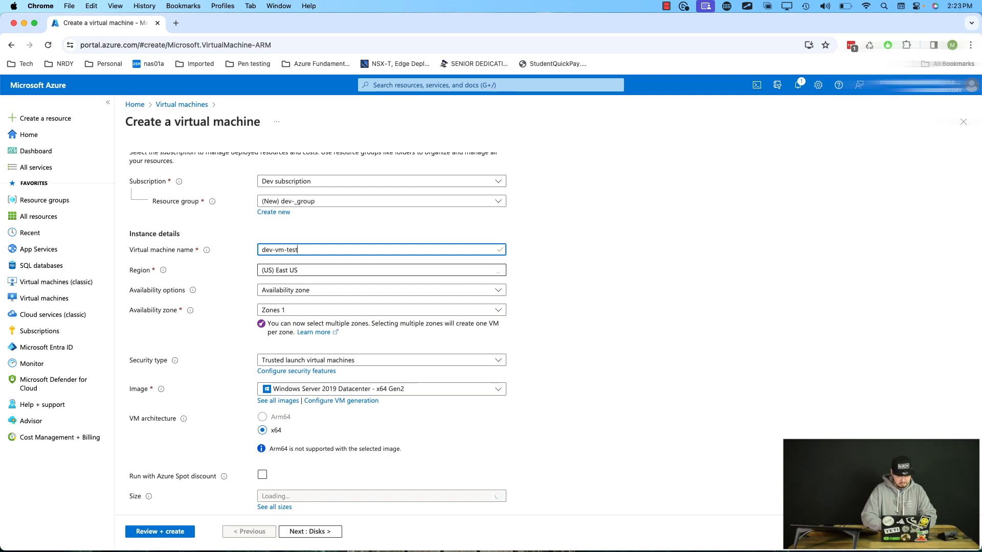
pyautogui.scroll(-3)
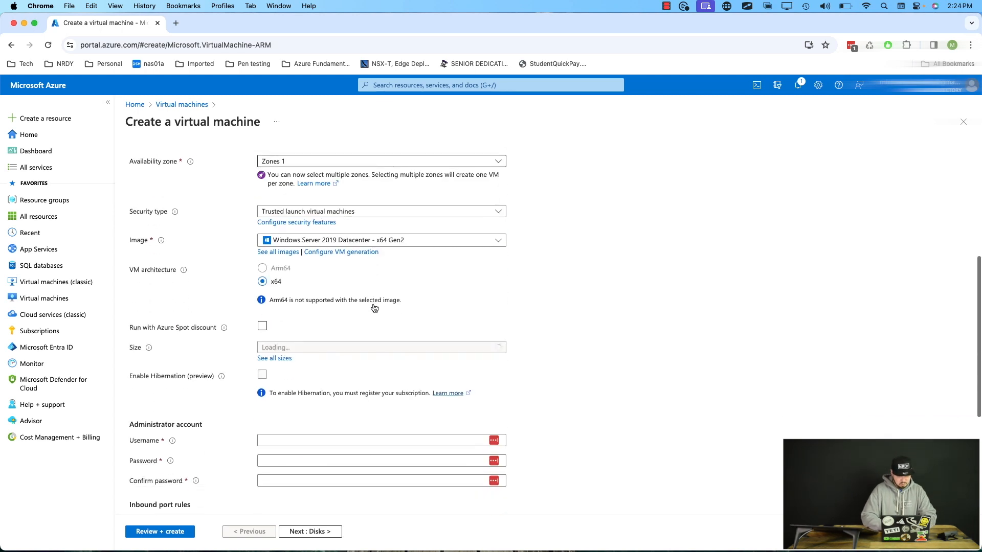
pyautogui.scroll(-3)
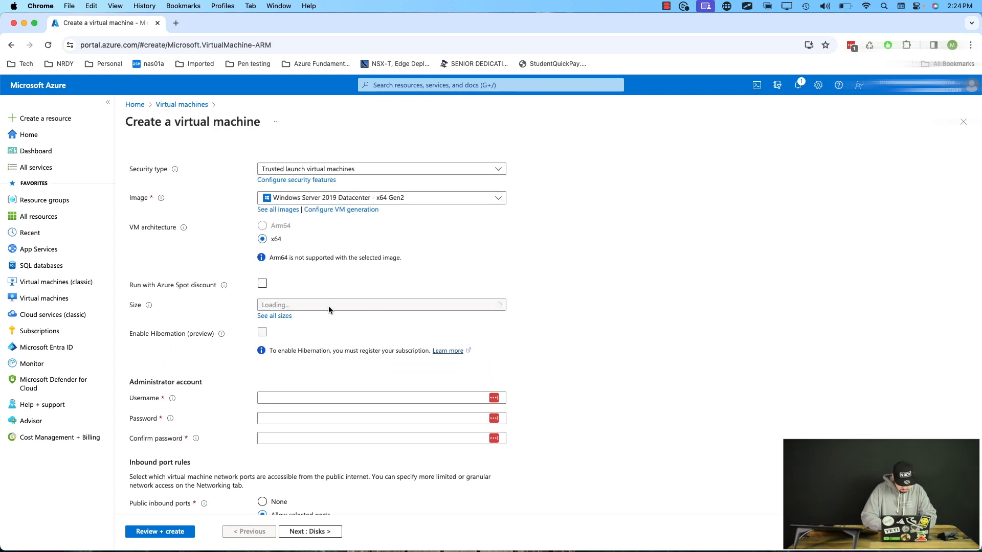
pyautogui.click(380, 300)
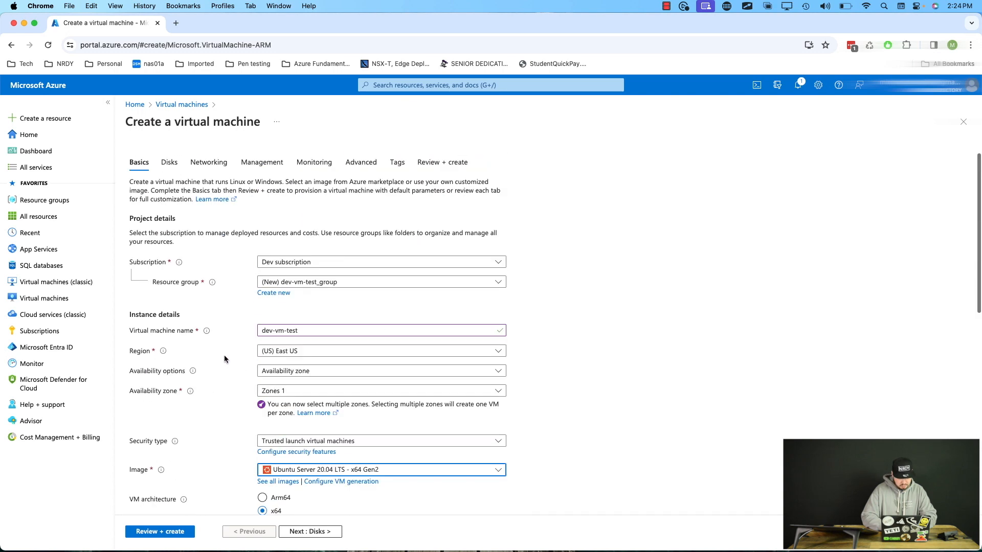
pyautogui.click(209, 162)
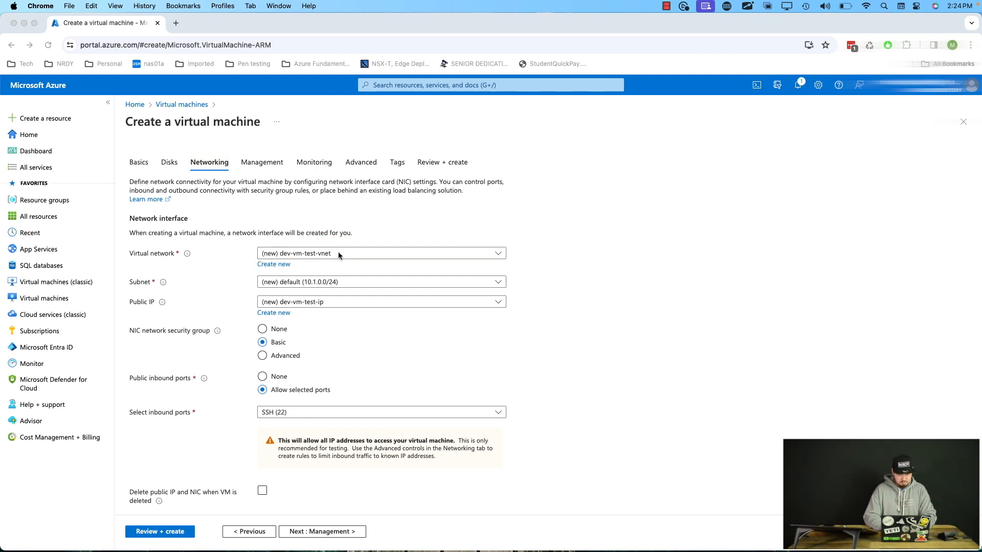
# Step: Put the VM on dev-vnet's dev-subnet with Public IP set to None, then start Review + create
pyautogui.click(382, 254)
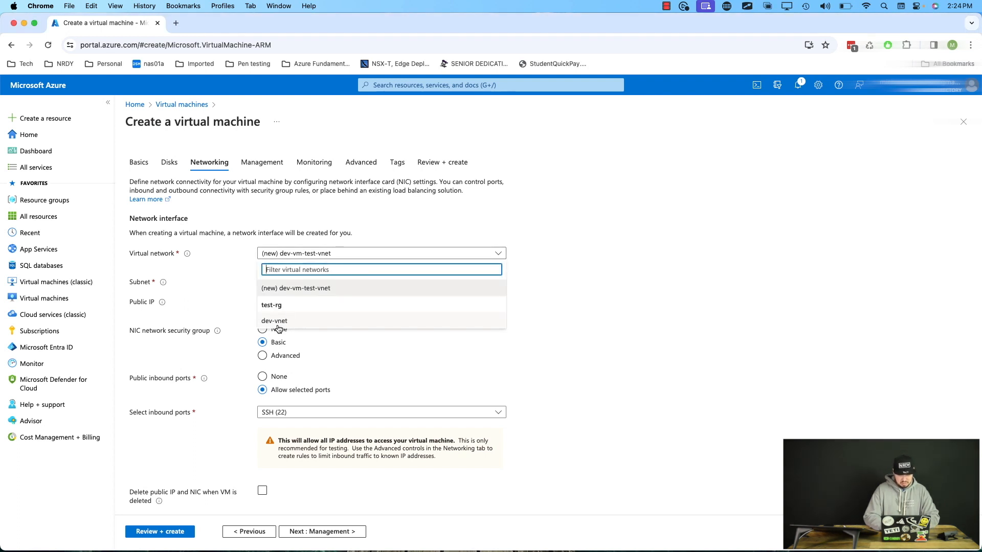
pyautogui.click(274, 320)
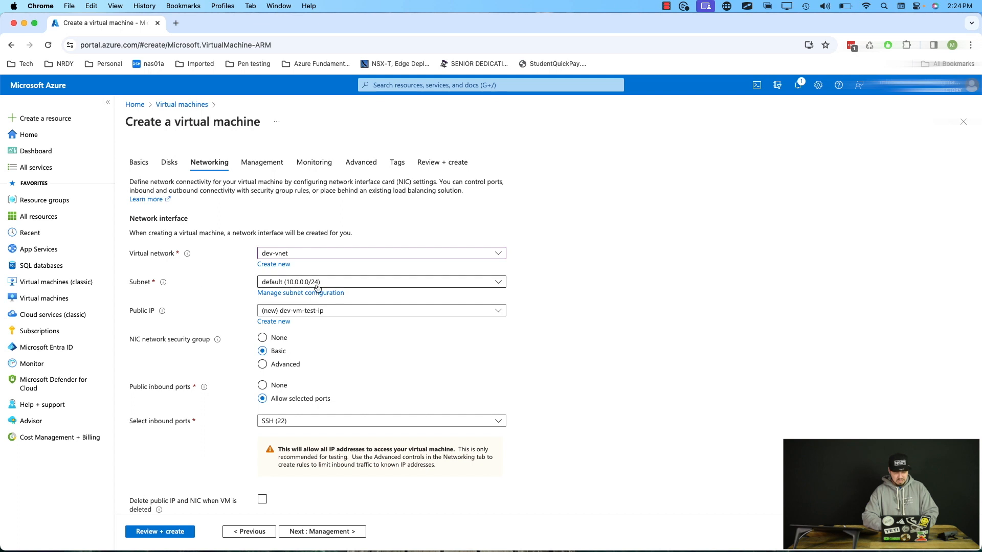
pyautogui.click(380, 281)
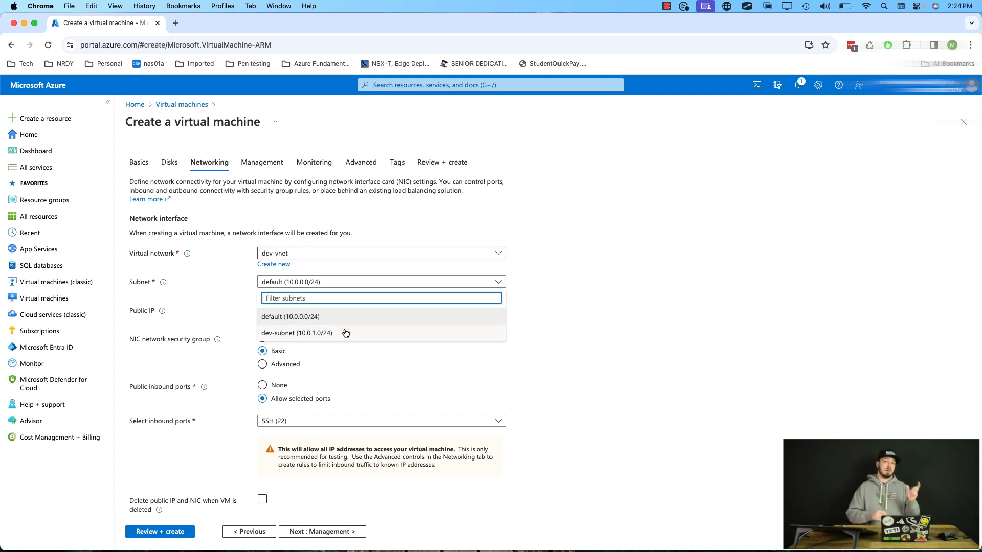
pyautogui.moveTo(352, 319)
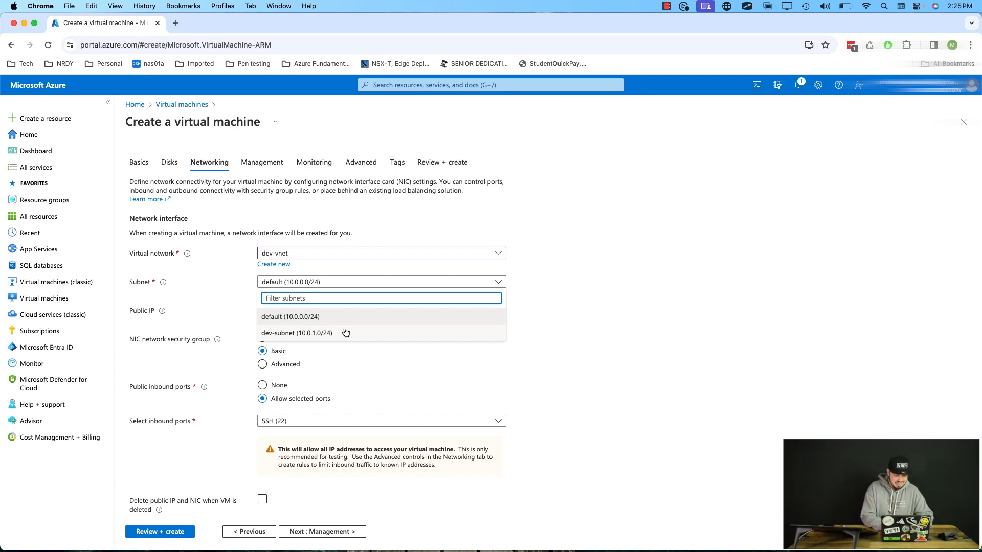
pyautogui.click(296, 332)
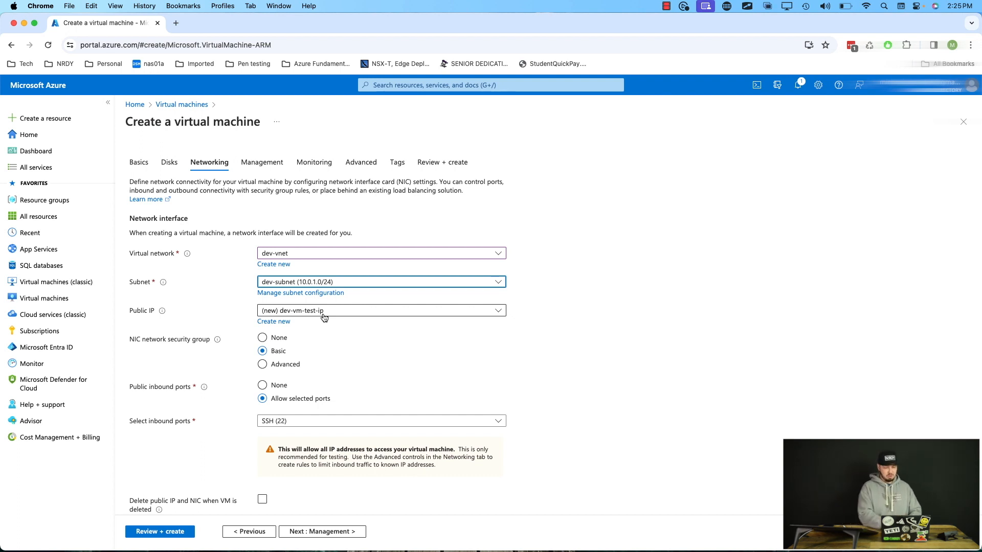
pyautogui.click(381, 310)
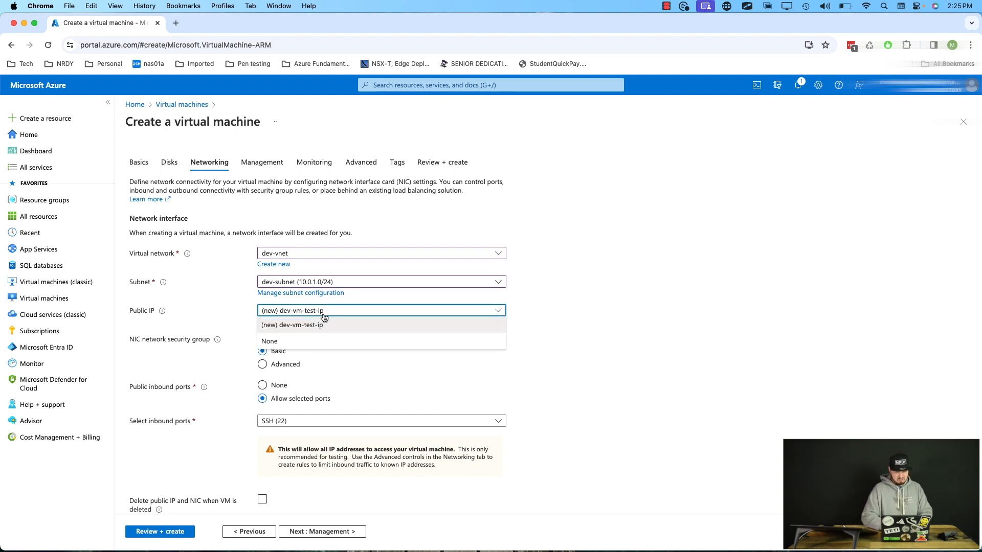
pyautogui.click(269, 340)
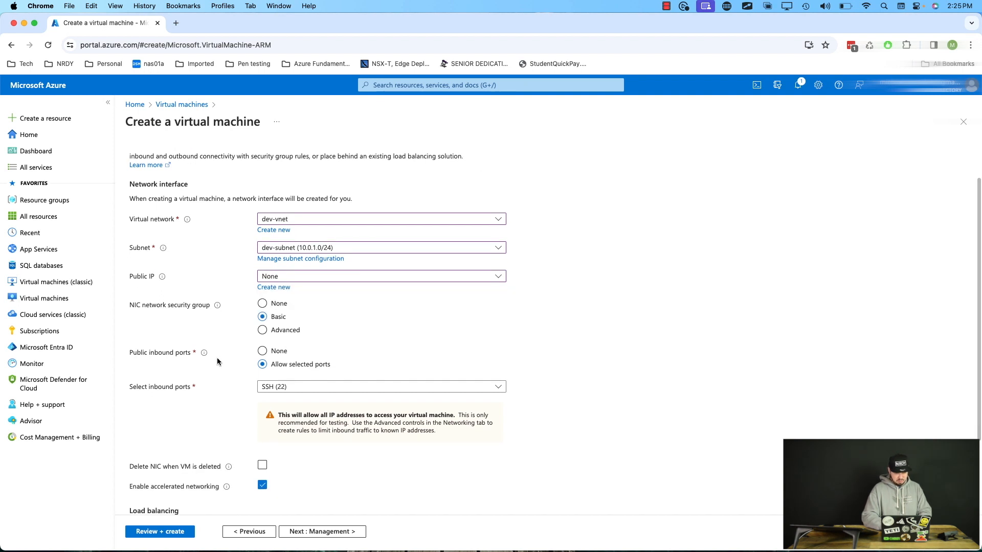
pyautogui.click(159, 532)
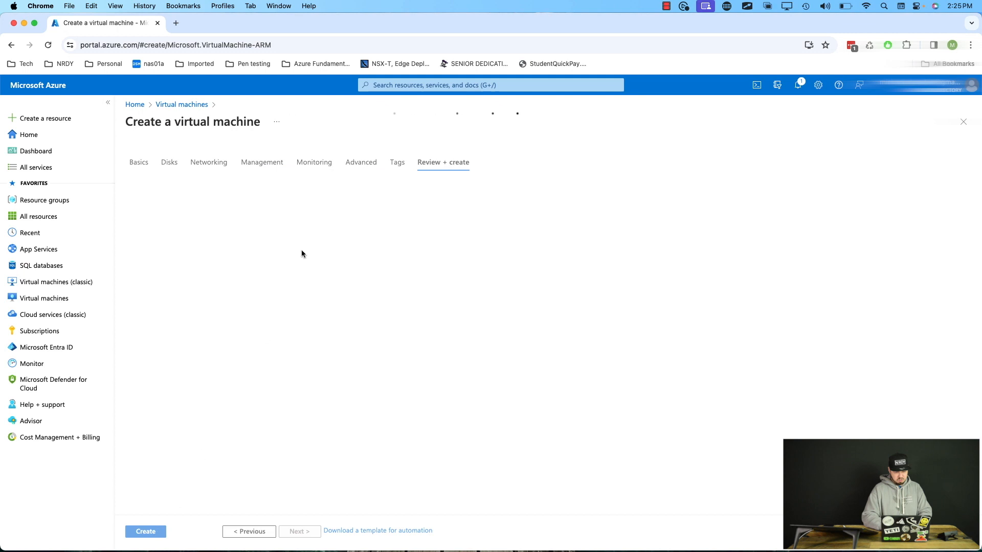
# Step: Enter SSH key pair name test-key-wedontcare on Basics and rerun validation
pyautogui.click(145, 530)
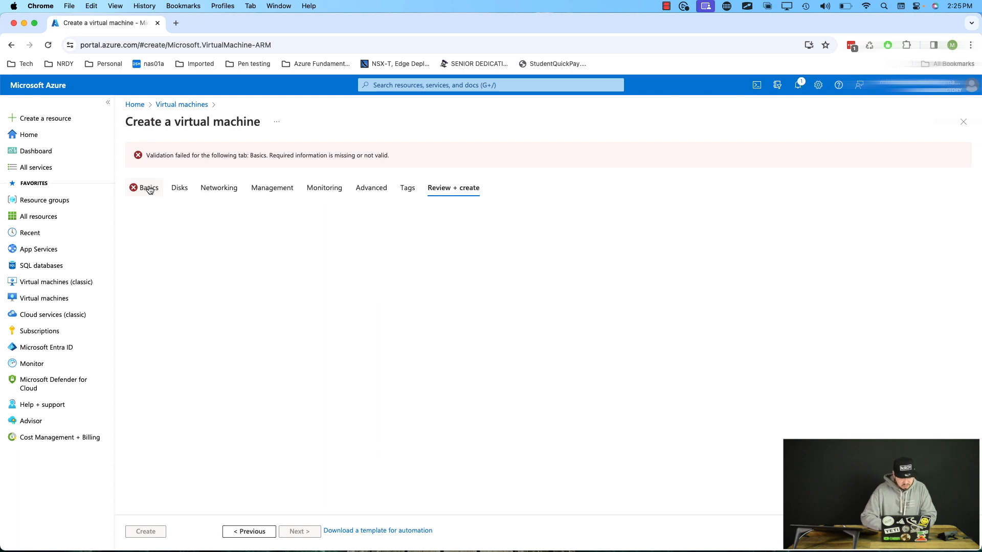
pyautogui.click(148, 188)
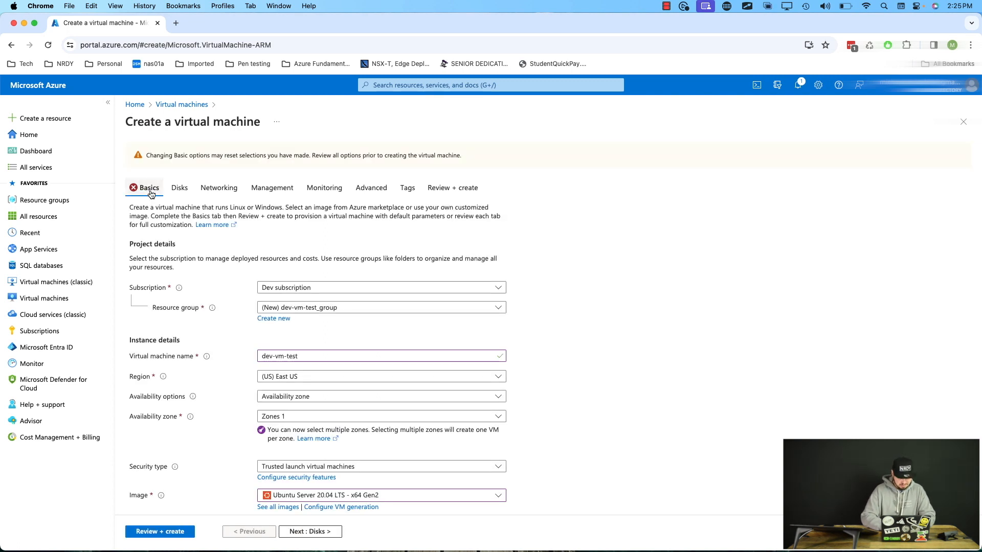
pyautogui.scroll(-3)
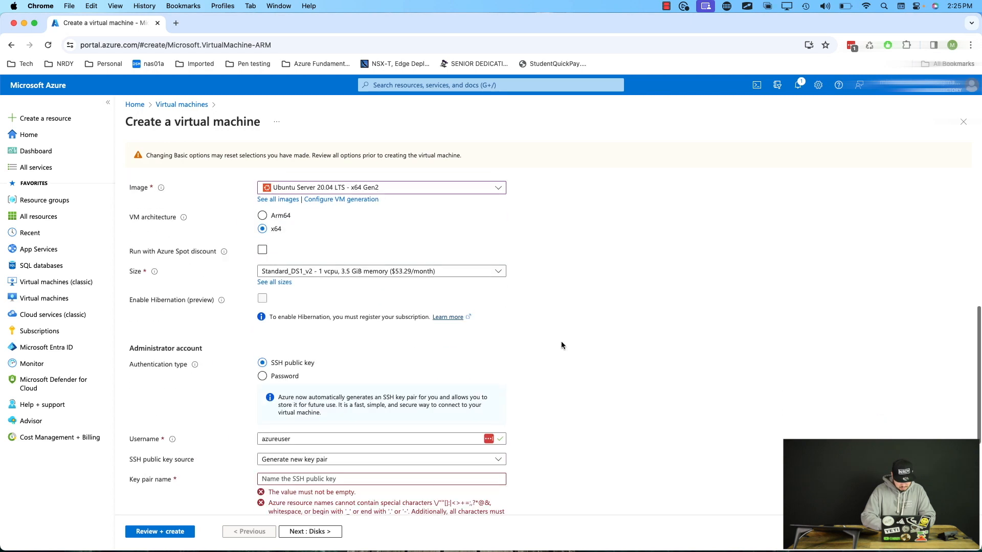
pyautogui.scroll(-3)
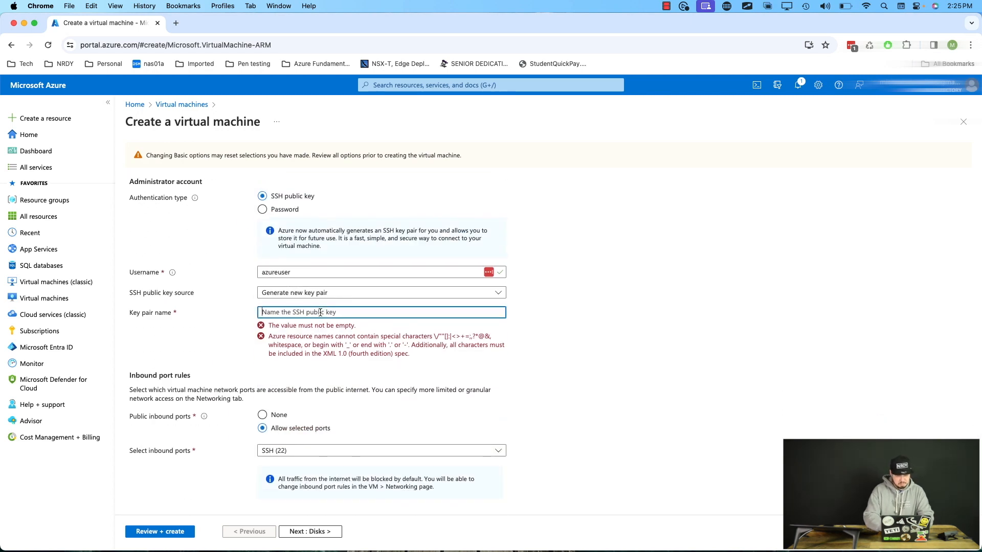
pyautogui.write('test-key-wedont')
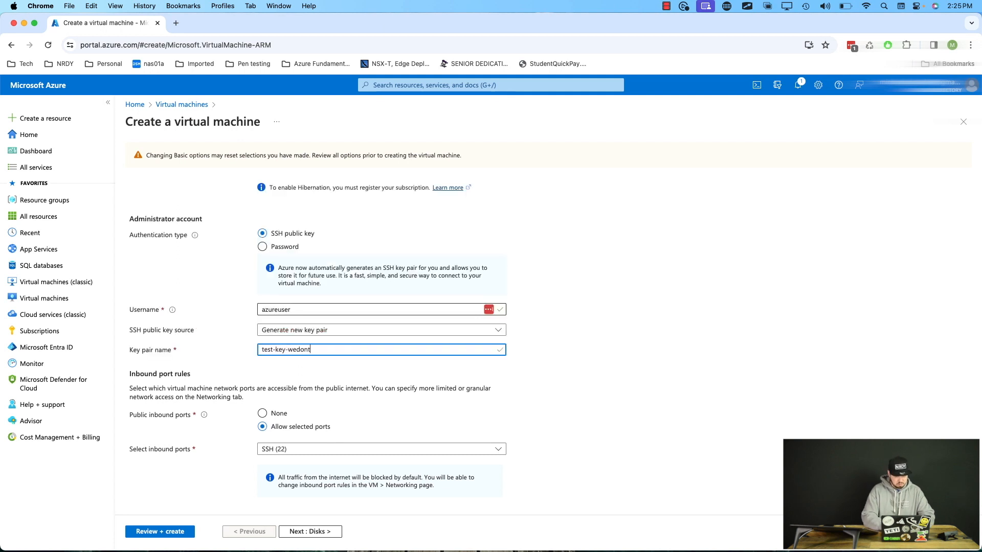
pyautogui.write('care')
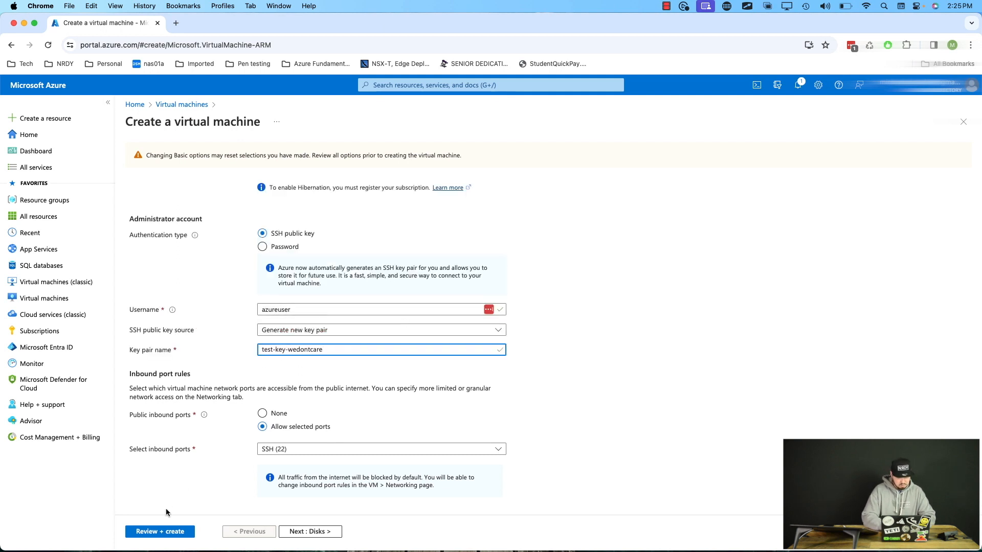
pyautogui.click(159, 532)
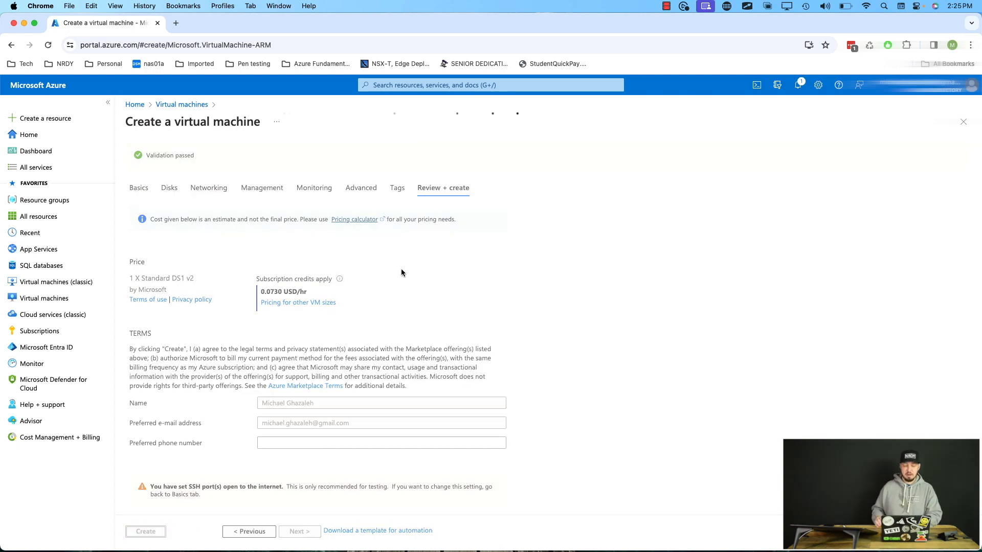
# Step: Create dev-vm-test and wait for its deployment to finish
pyautogui.click(145, 531)
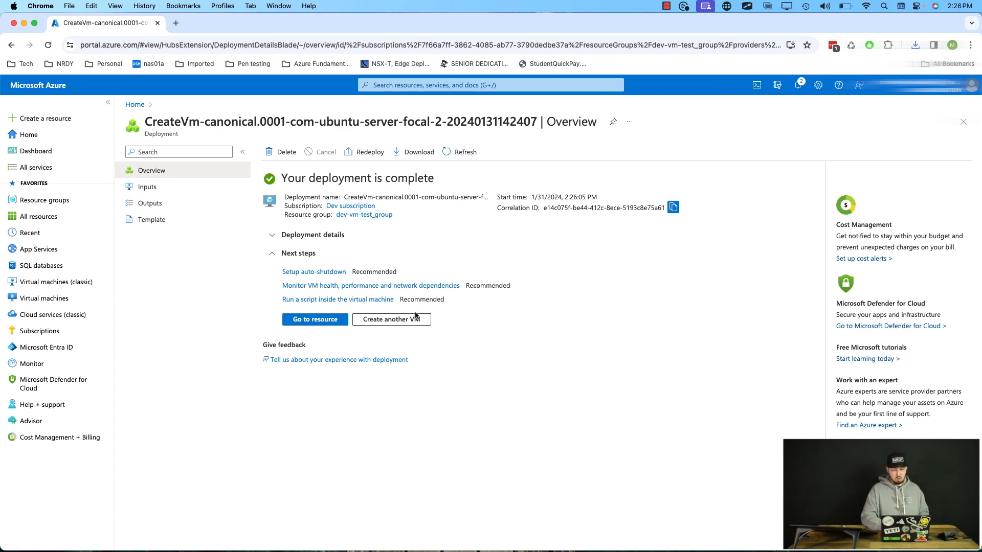
# Step: Open dev-vm-test, check its private IP 10.0.1.4, and follow the dev-vnet/dev-subnet link
pyautogui.click(315, 319)
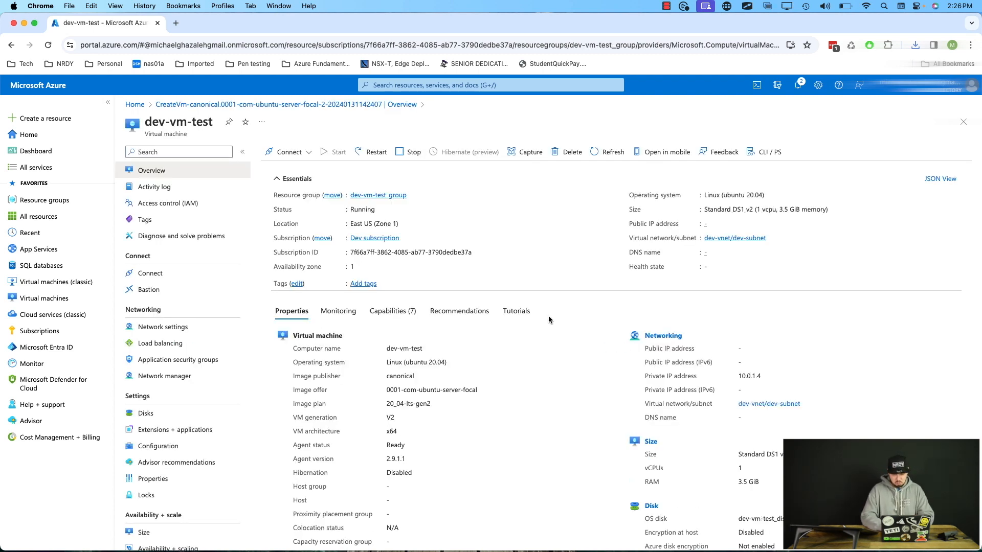
pyautogui.scroll(-3)
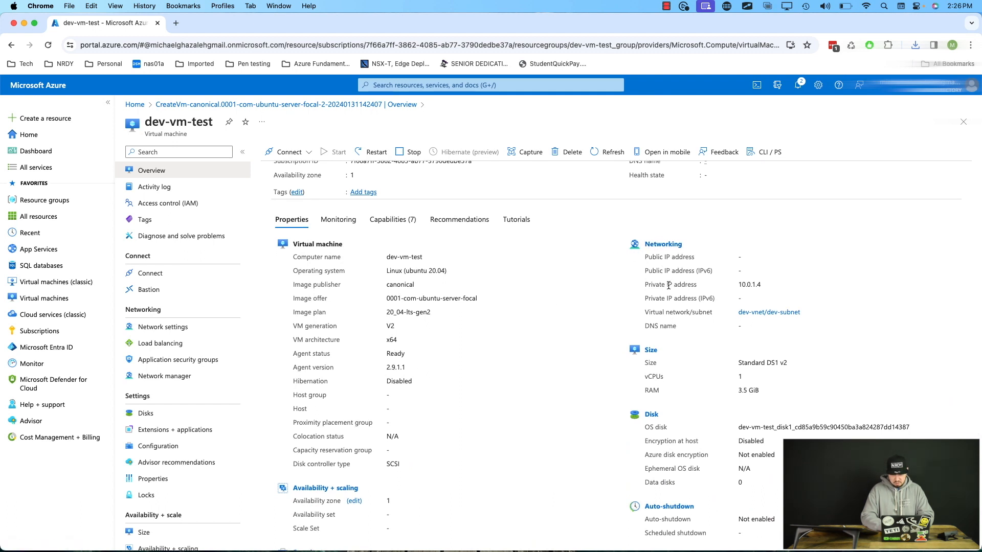
pyautogui.doubleClick(669, 284)
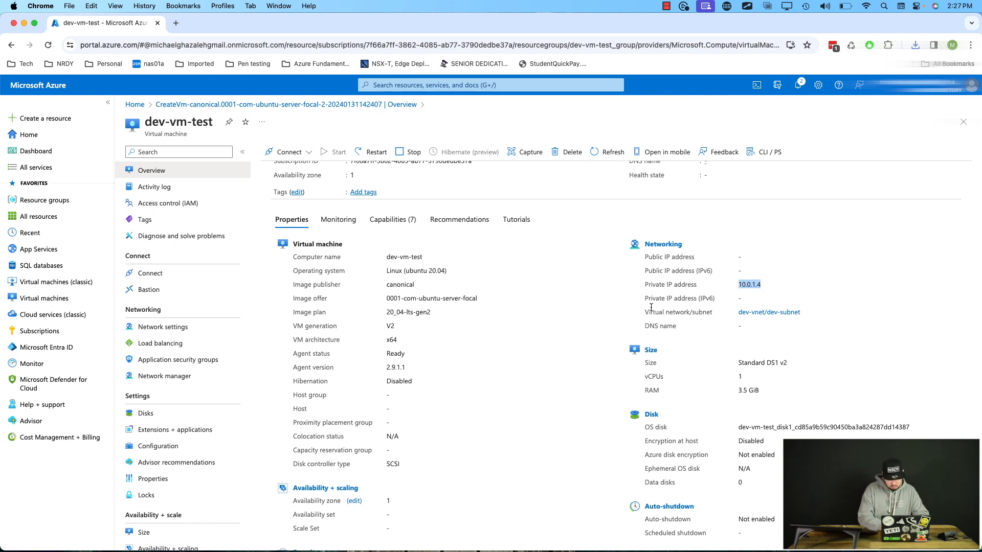
pyautogui.moveTo(761, 321)
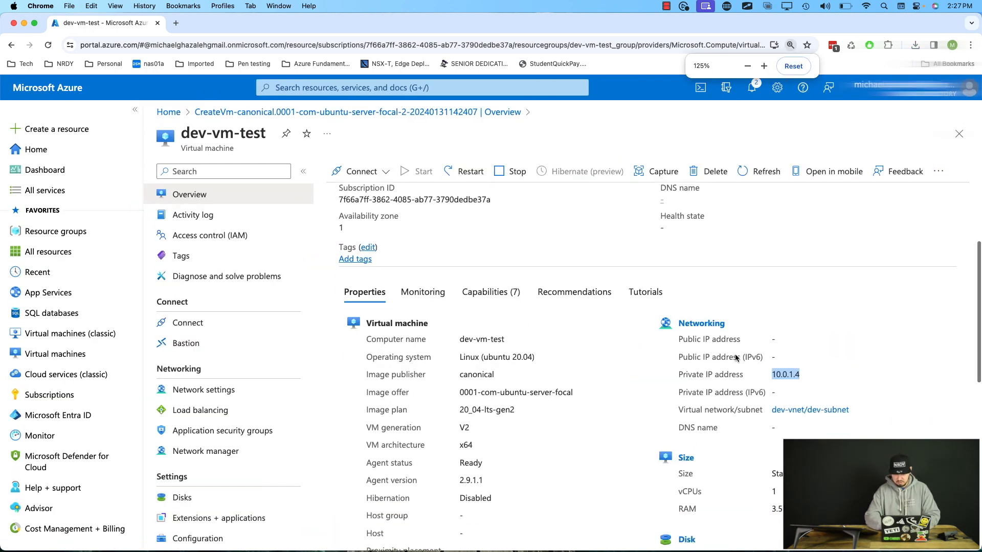
pyautogui.scroll(-3)
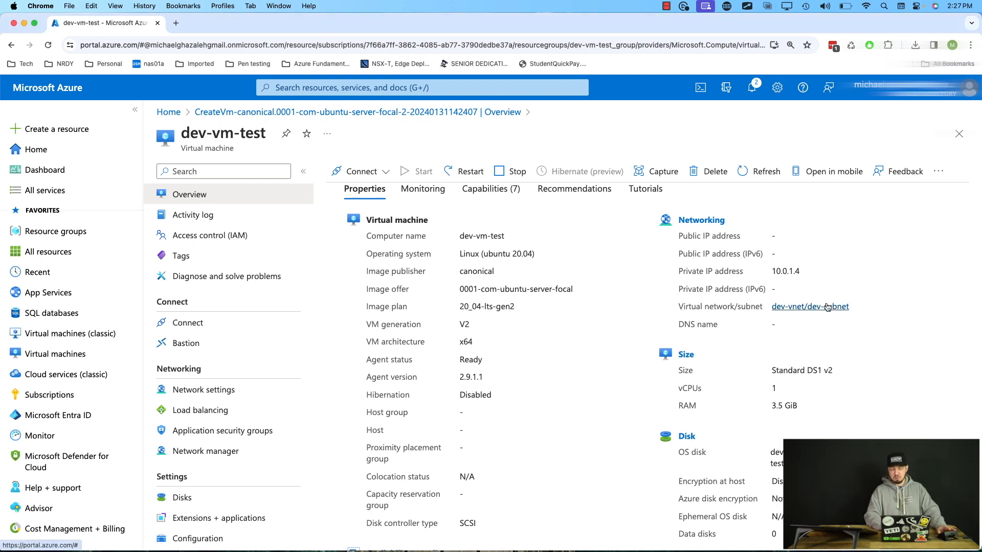
pyautogui.click(809, 306)
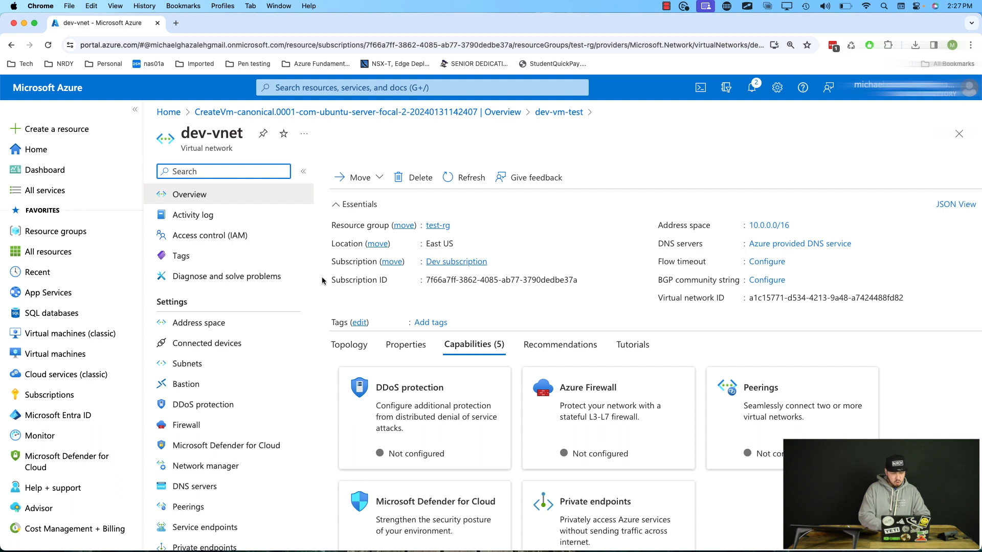
# Step: Check dev-subnet's 250 available IPs, then list dev-vnet's connected devices
pyautogui.click(187, 363)
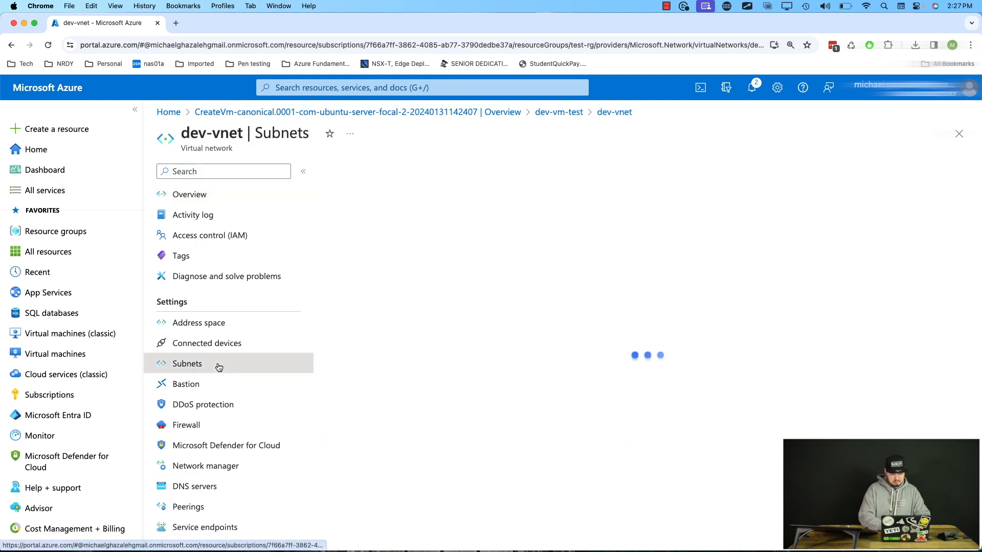
pyautogui.click(187, 363)
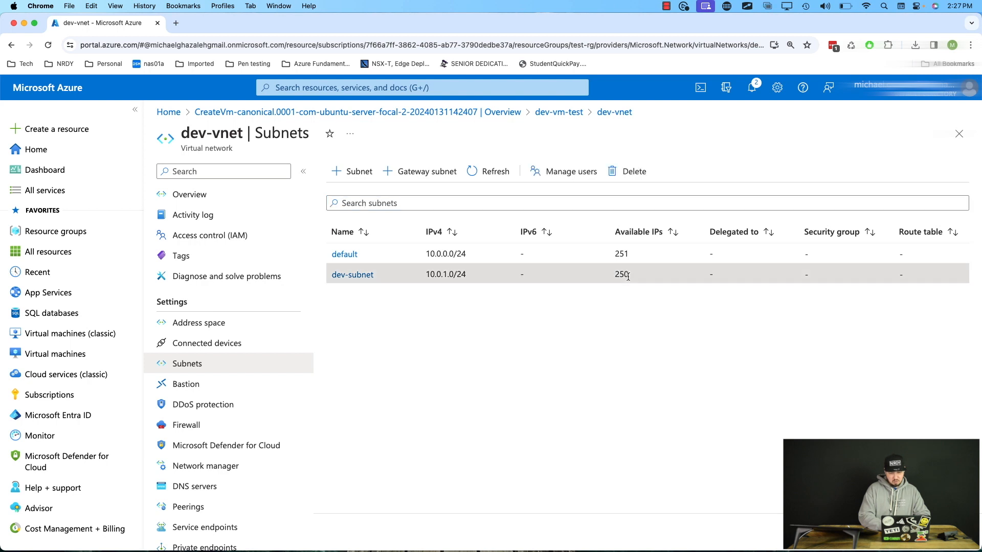
pyautogui.doubleClick(621, 274)
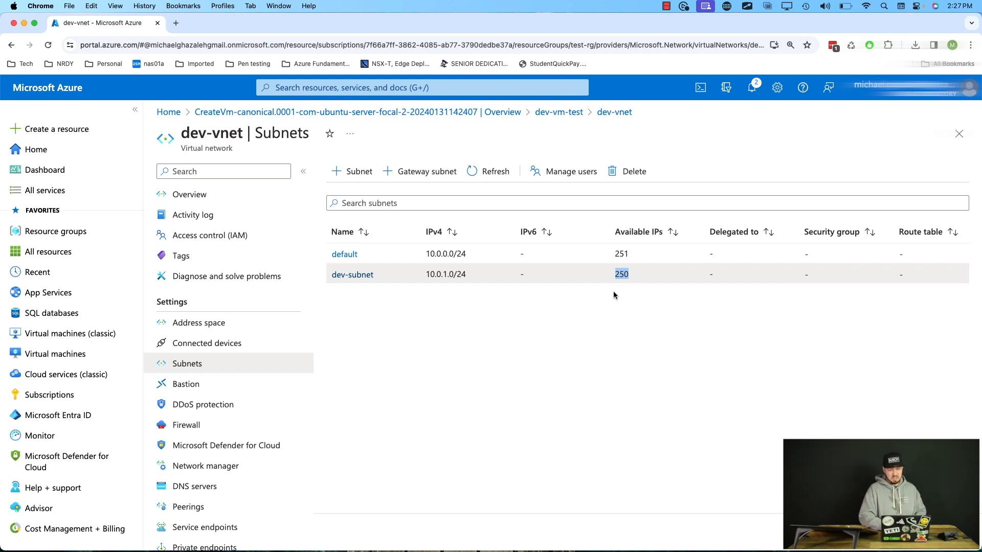
pyautogui.click(206, 343)
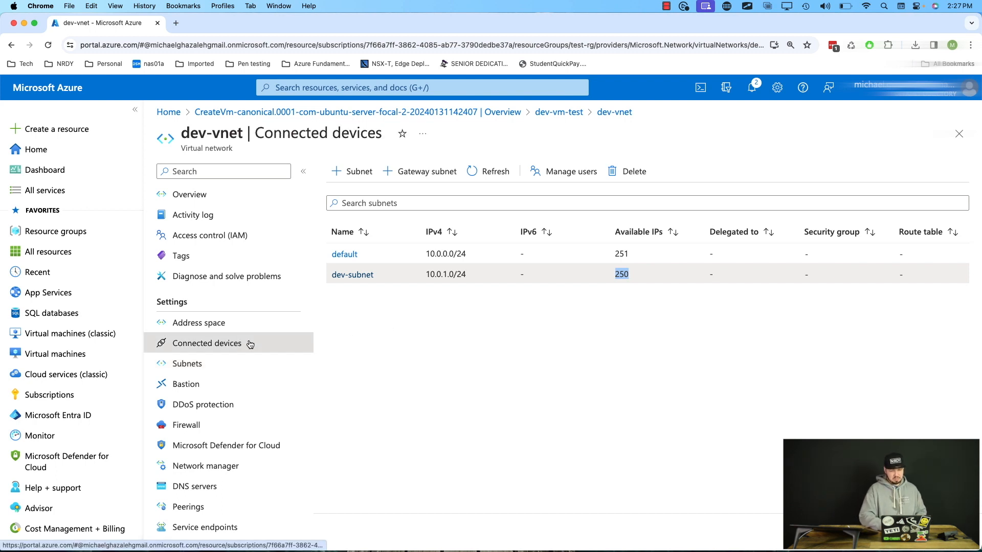
pyautogui.click(206, 343)
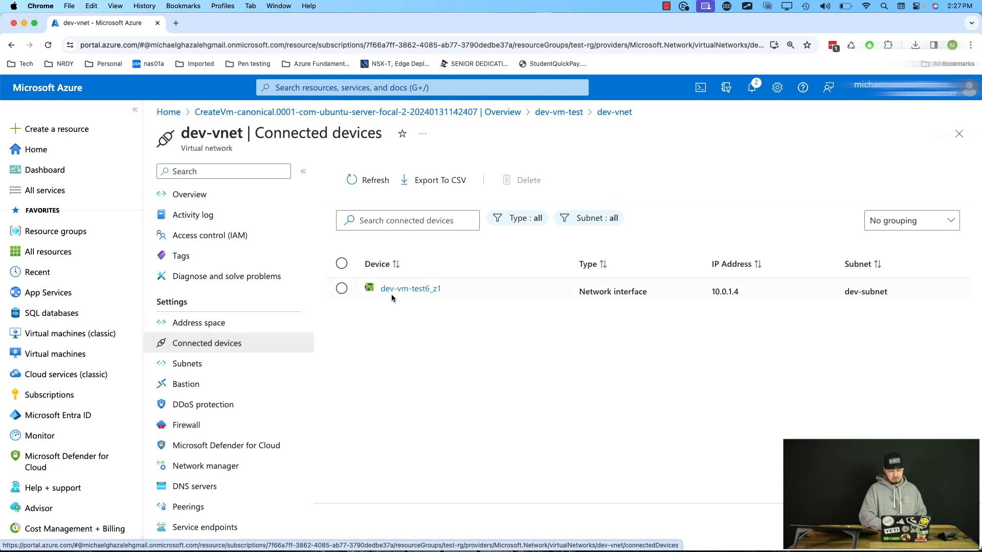
pyautogui.moveTo(411, 288)
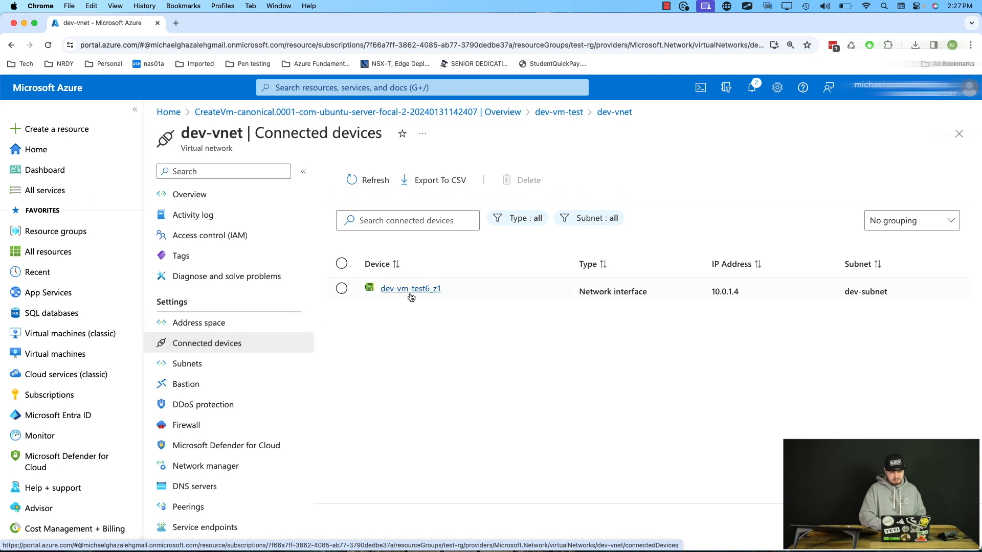